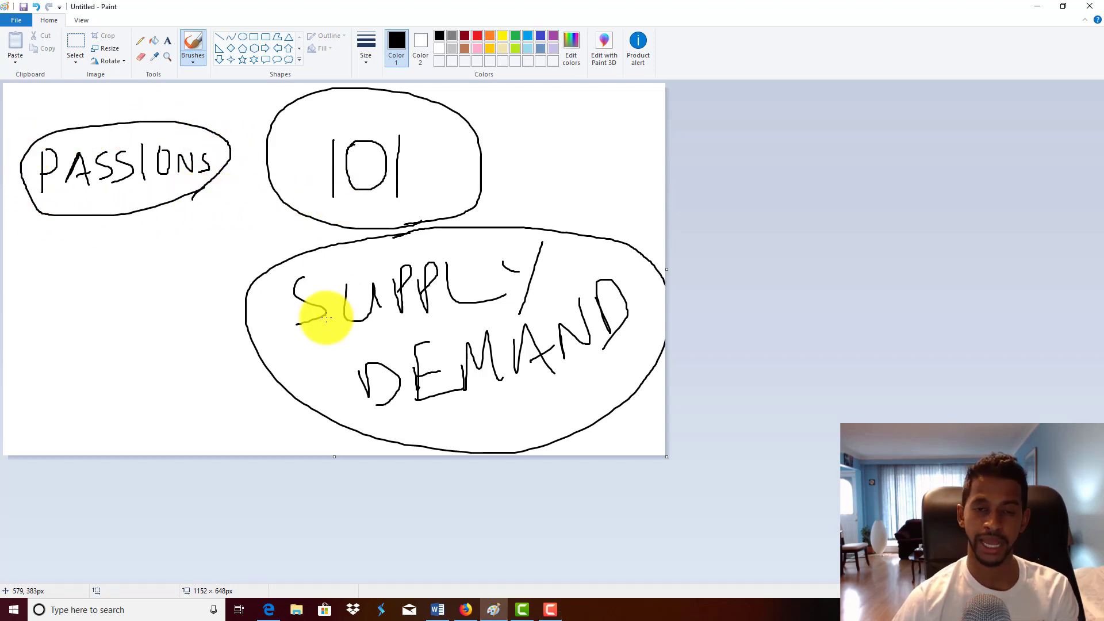
{"action": "mouse_move", "coordinate": [398, 219]}
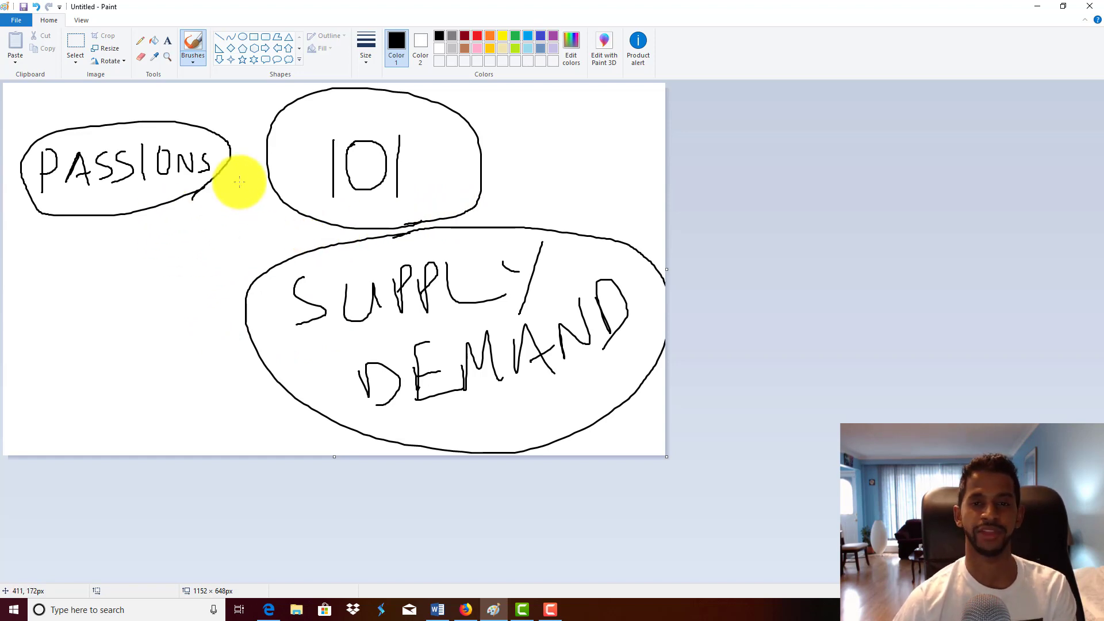
{"action": "mouse_move", "coordinate": [120, 238]}
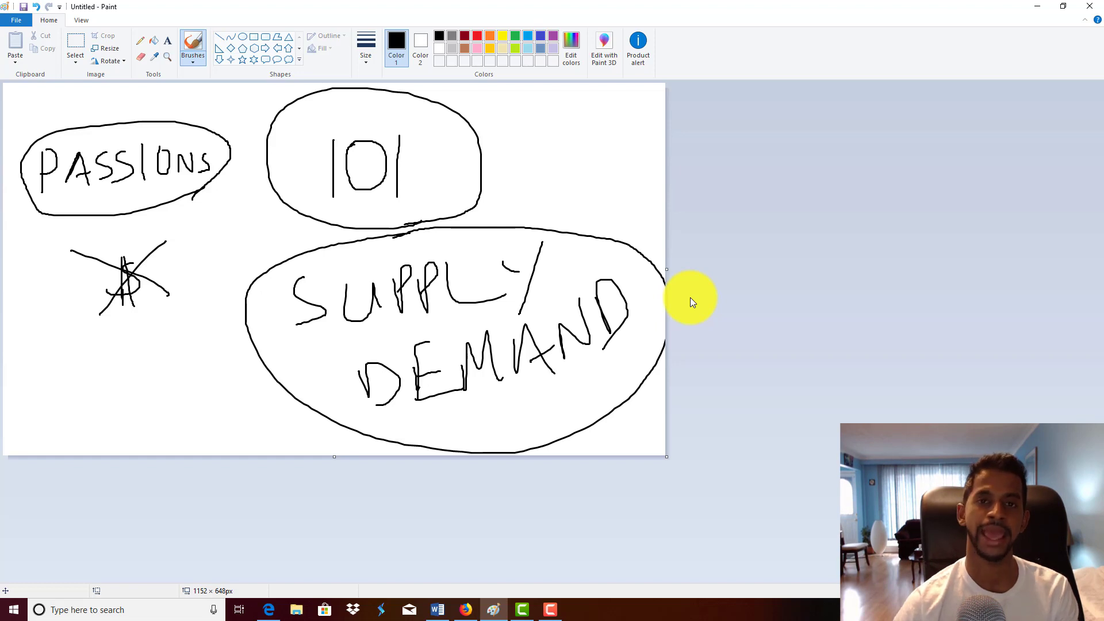
{"action": "mouse_move", "coordinate": [402, 236]}
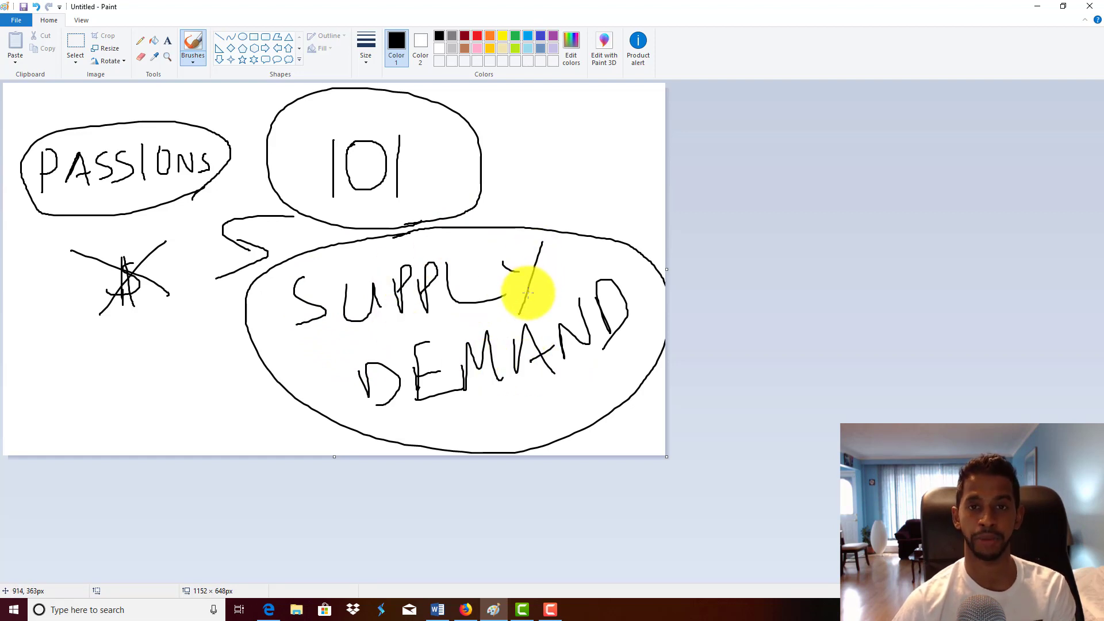
{"action": "mouse_move", "coordinate": [524, 278]}
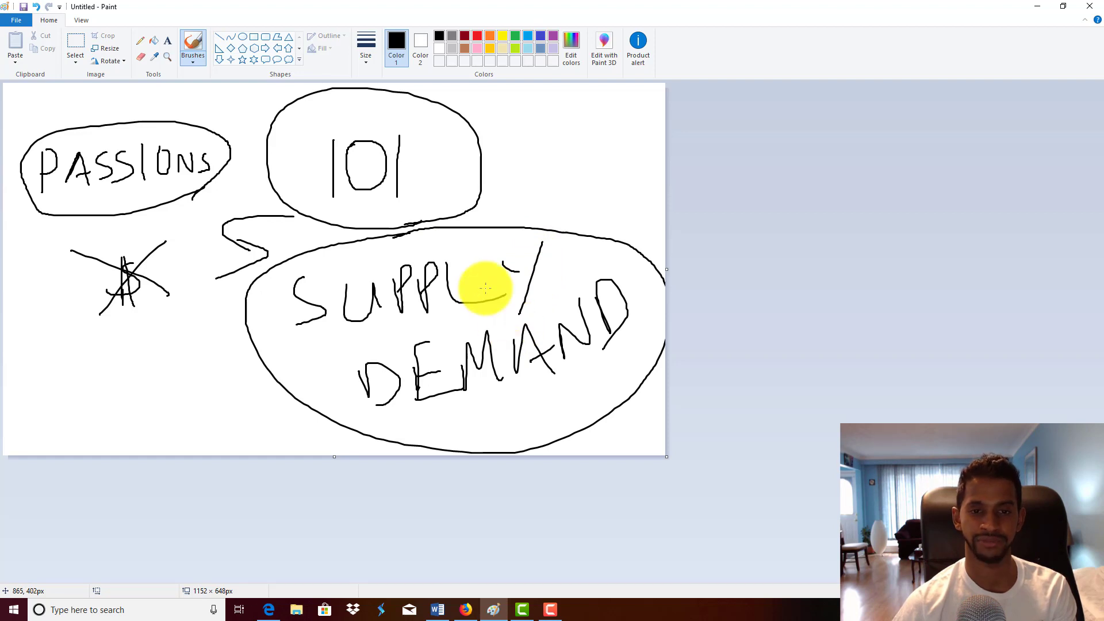
{"action": "mouse_move", "coordinate": [520, 289]}
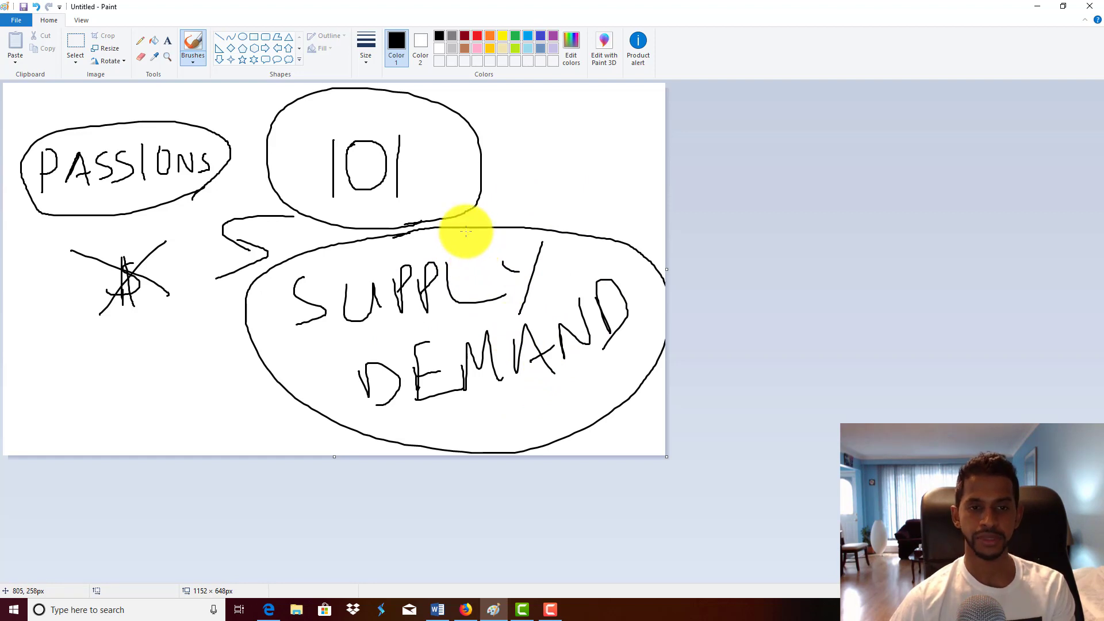
{"action": "mouse_move", "coordinate": [513, 210]}
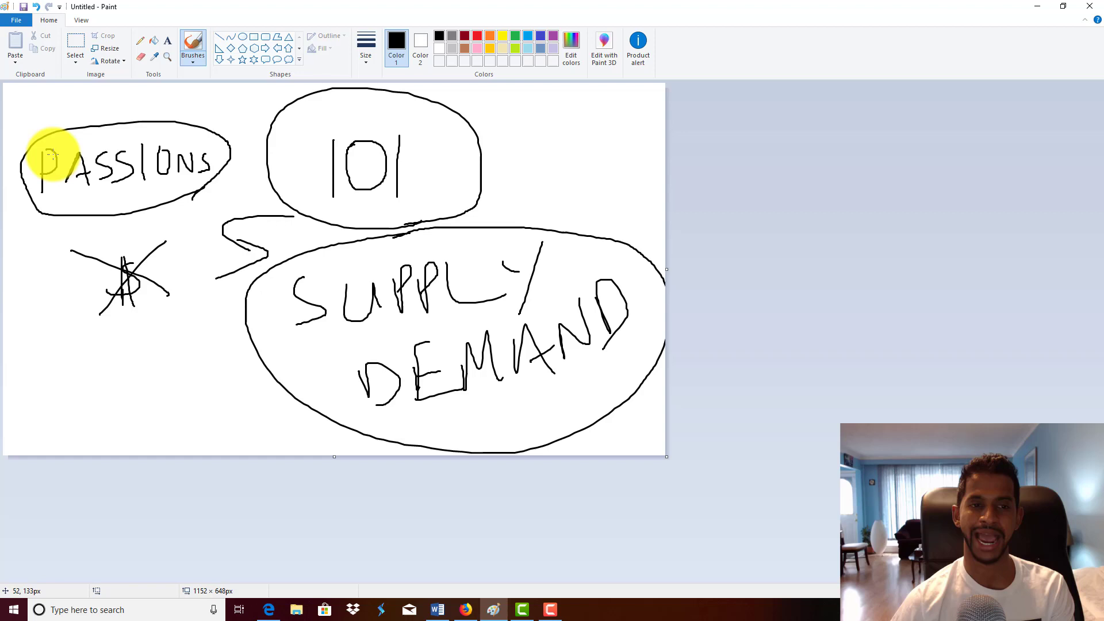
{"action": "mouse_move", "coordinate": [112, 148]}
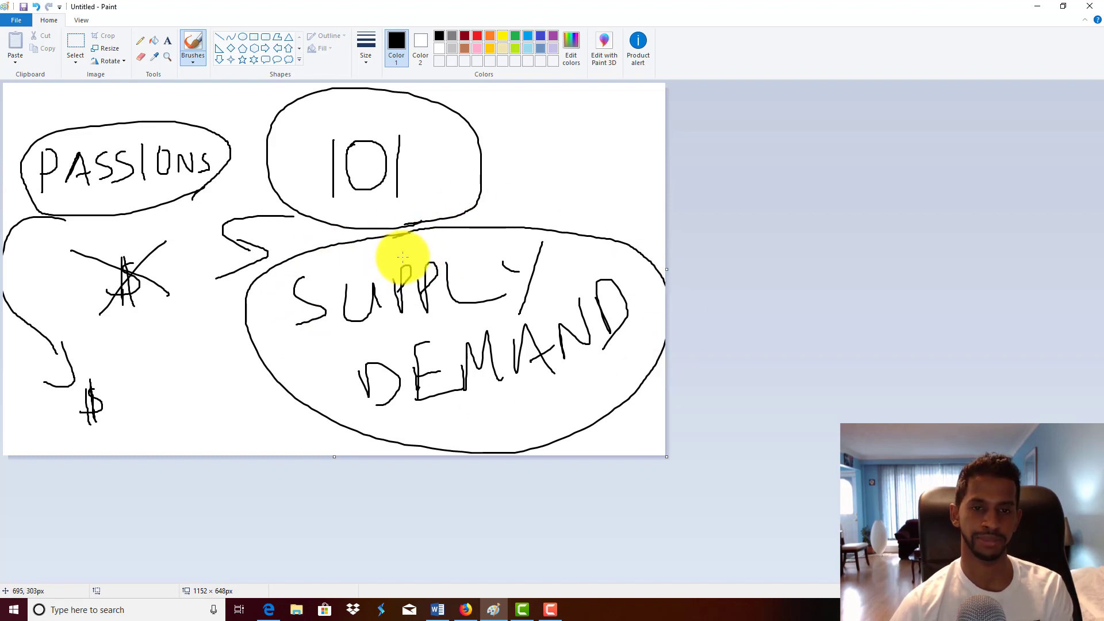
{"action": "mouse_move", "coordinate": [528, 448]}
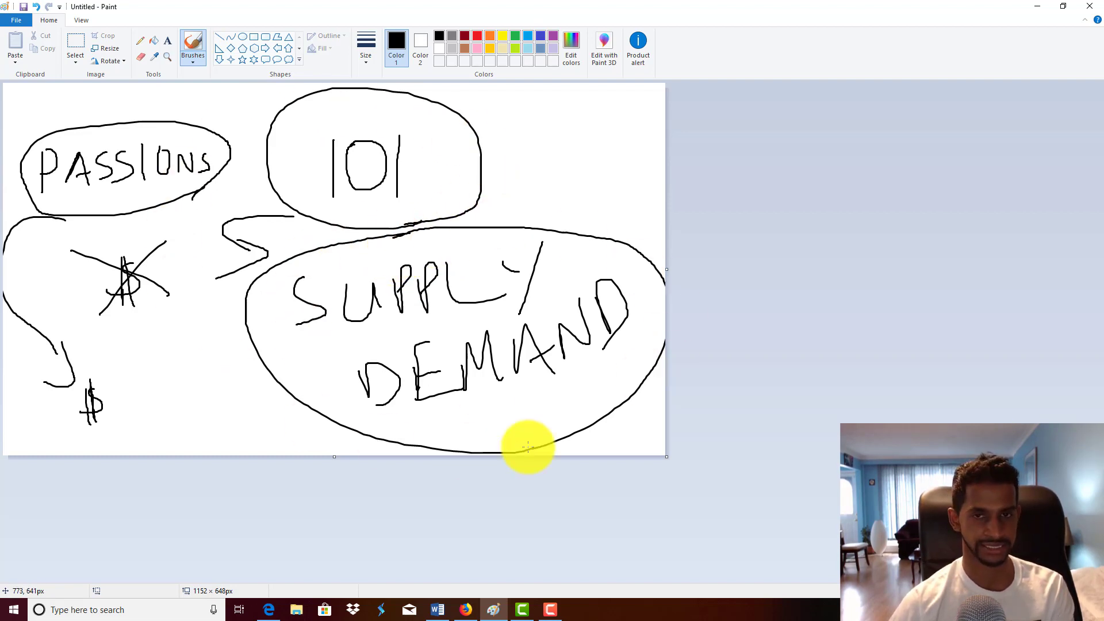
{"action": "mouse_move", "coordinate": [484, 238]}
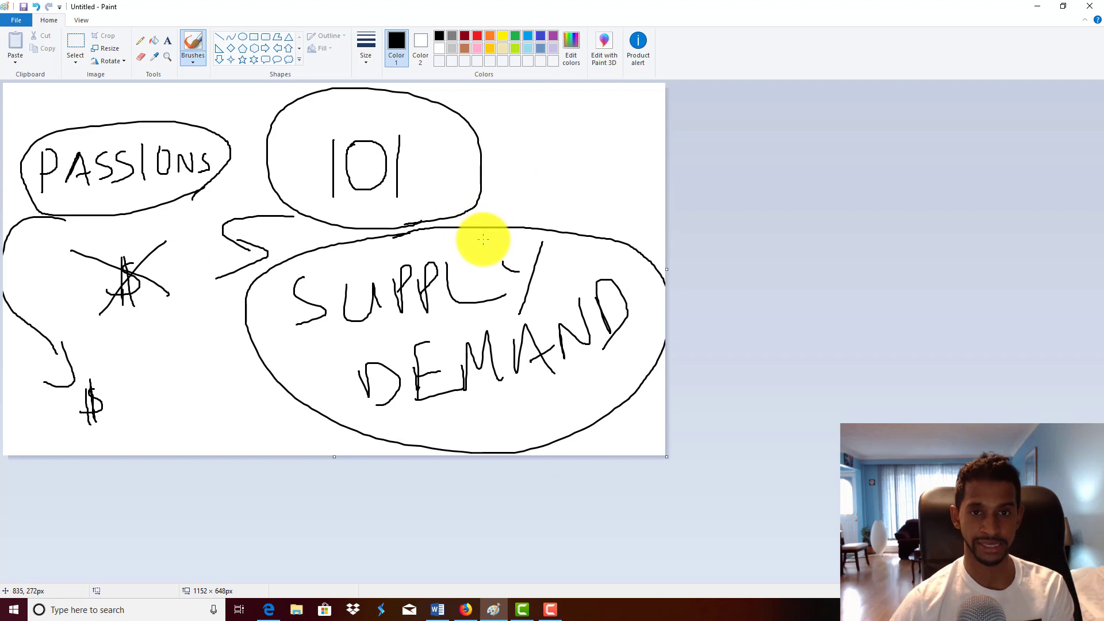
{"action": "mouse_move", "coordinate": [500, 236]}
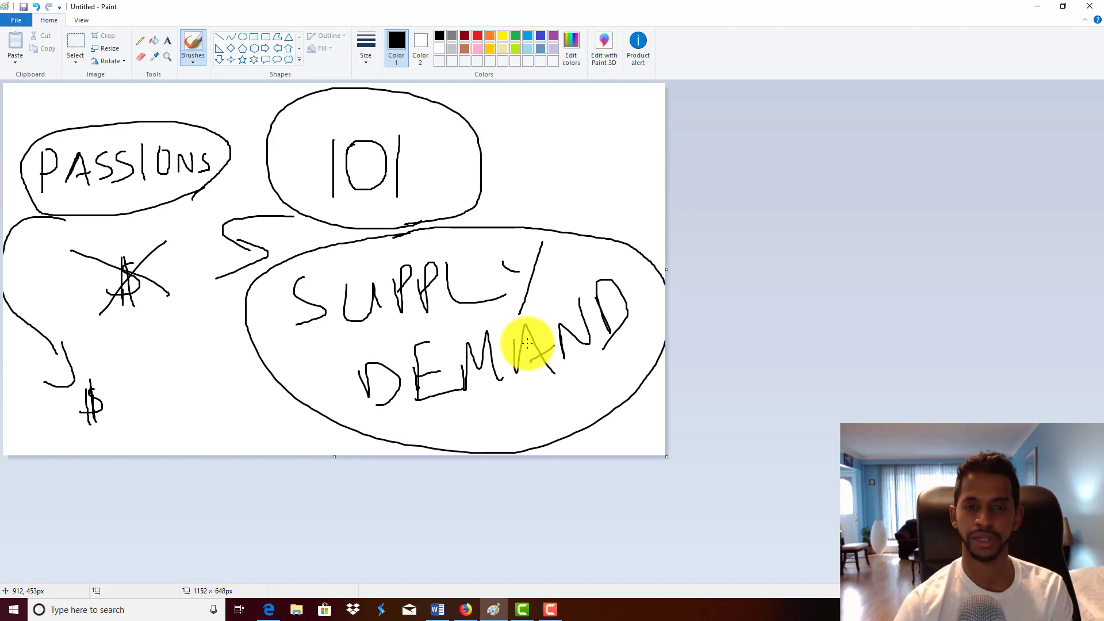
{"action": "mouse_move", "coordinate": [528, 332]}
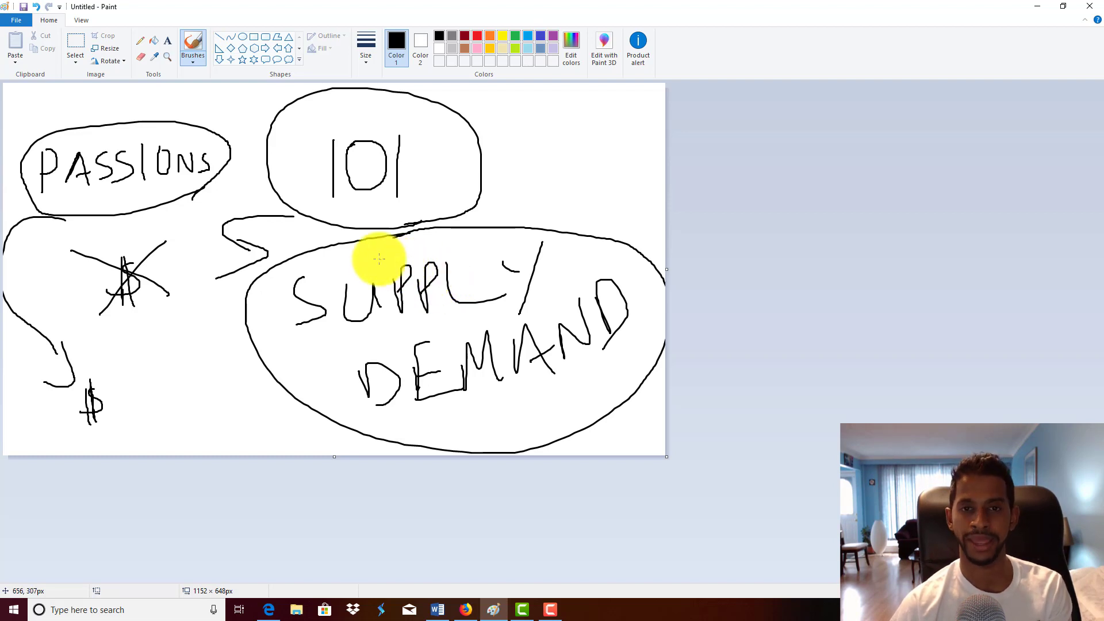
{"action": "mouse_move", "coordinate": [369, 233]}
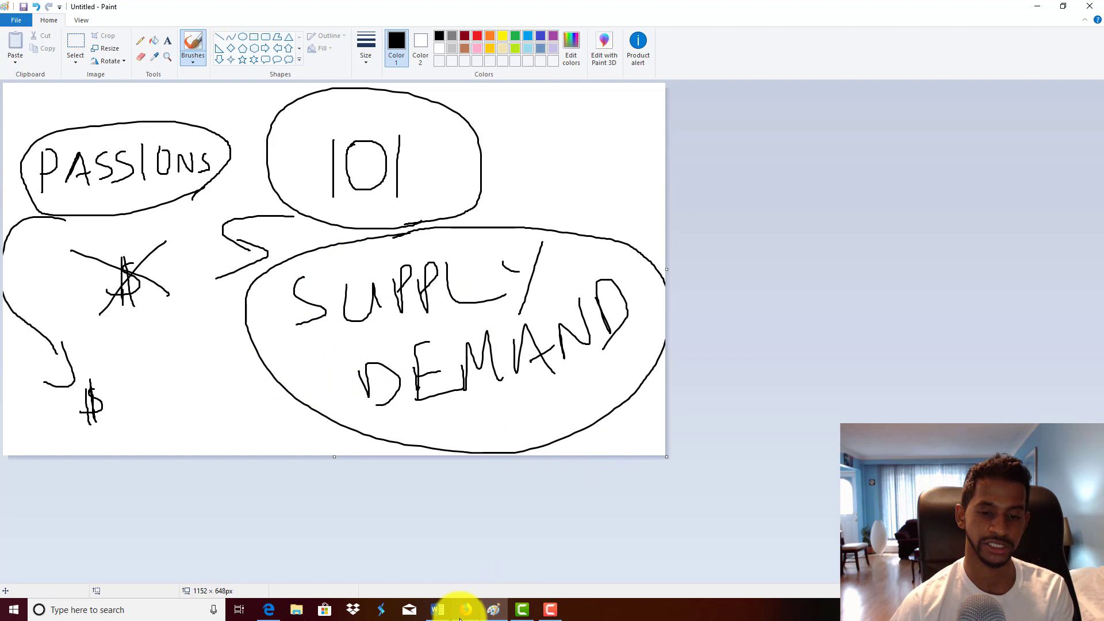
Step: Switch to Firefox and set Amazon's search department to Kindle Store
{"action": "left_click", "coordinate": [465, 610]}
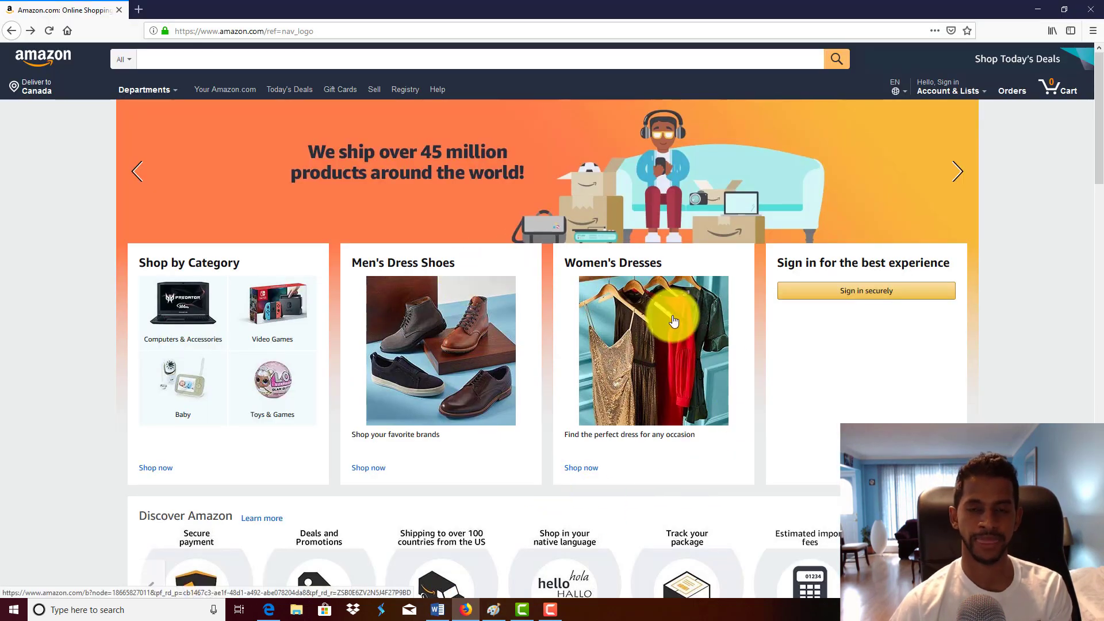
{"action": "mouse_move", "coordinate": [674, 315]}
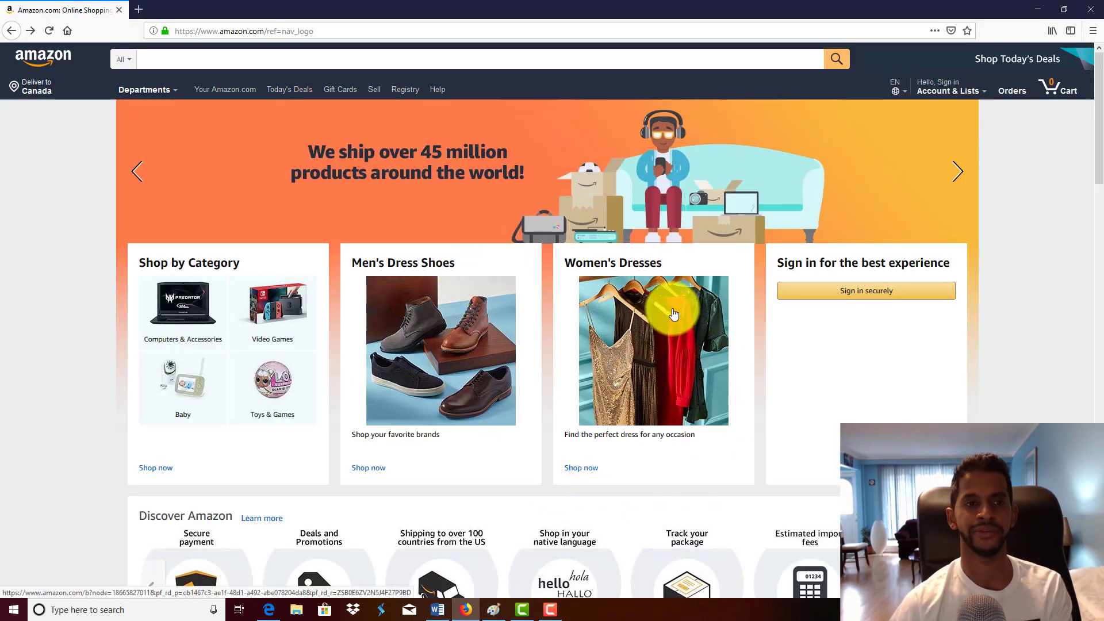
{"action": "mouse_move", "coordinate": [144, 238]}
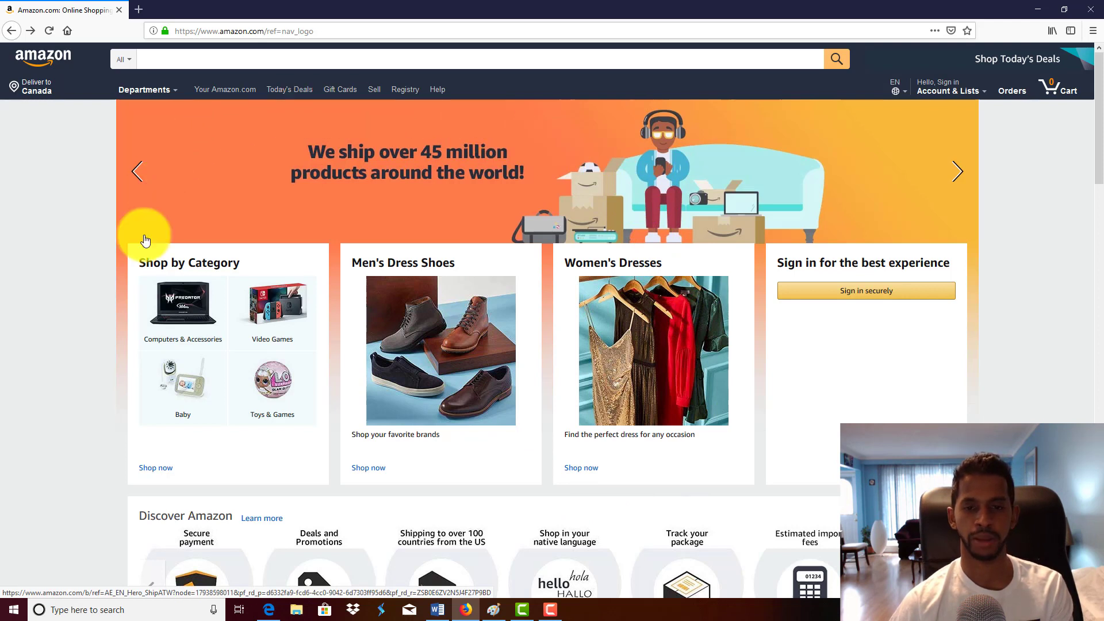
{"action": "mouse_move", "coordinate": [128, 84]}
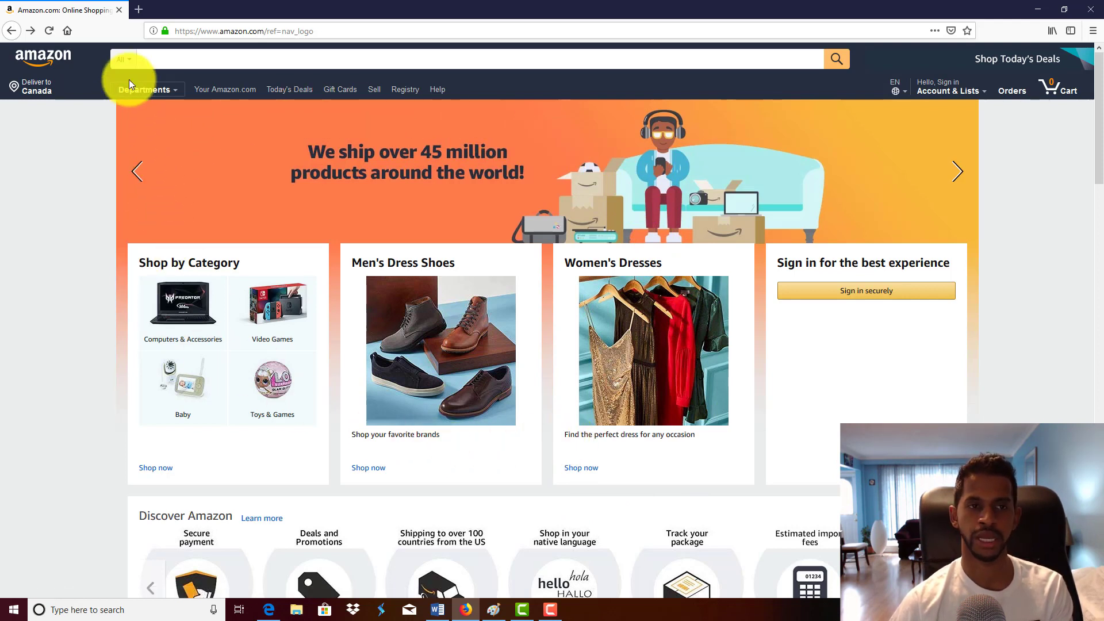
{"action": "mouse_move", "coordinate": [248, 155]}
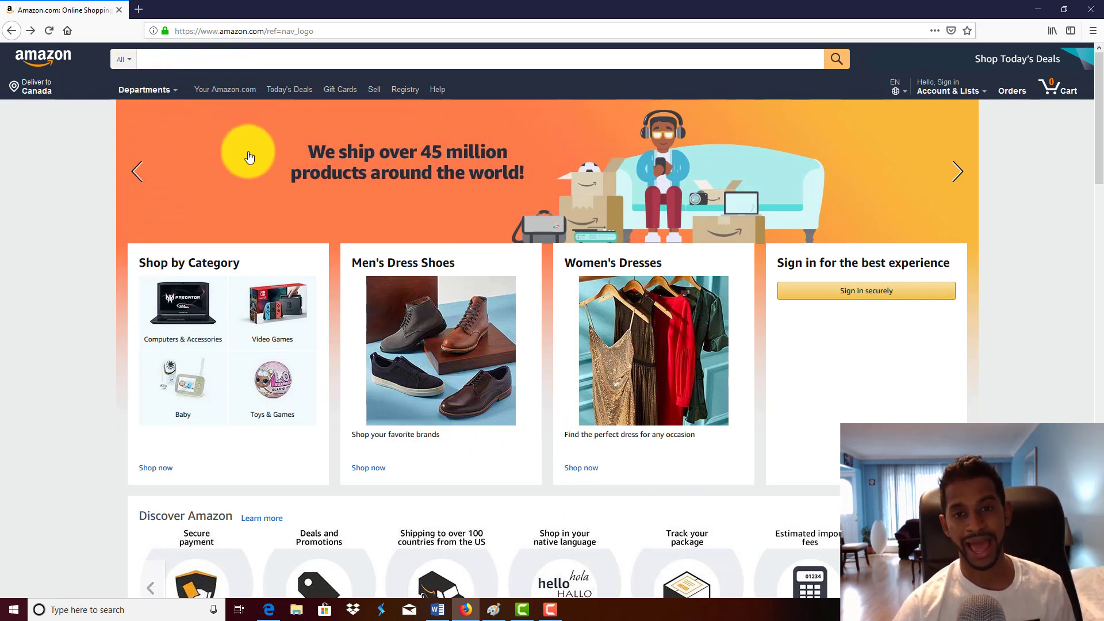
{"action": "mouse_move", "coordinate": [203, 72]}
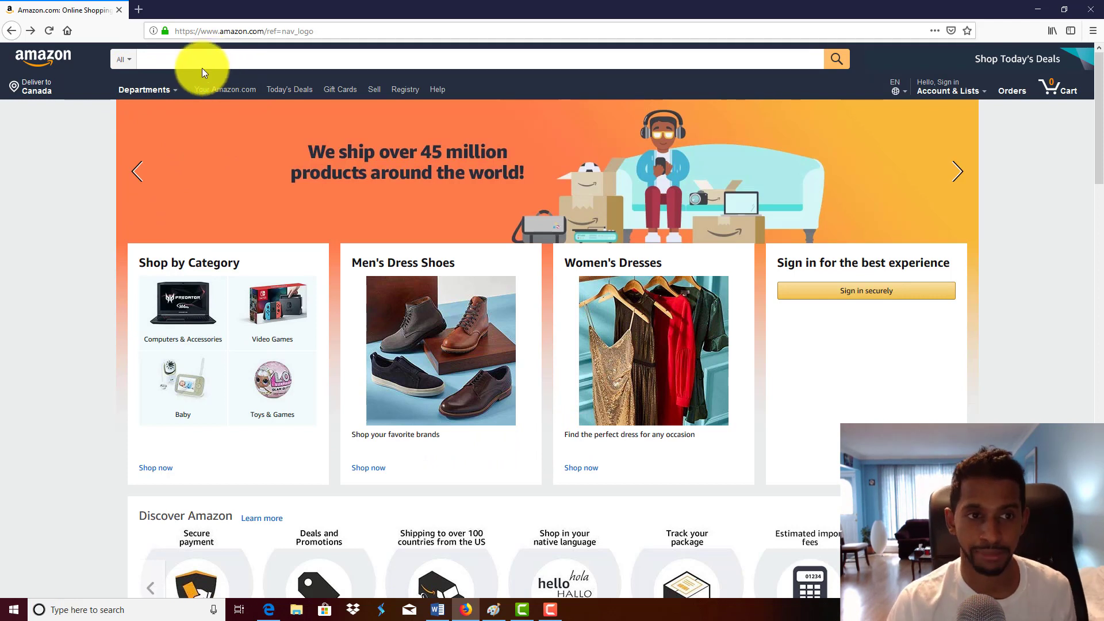
{"action": "left_click", "coordinate": [123, 58]}
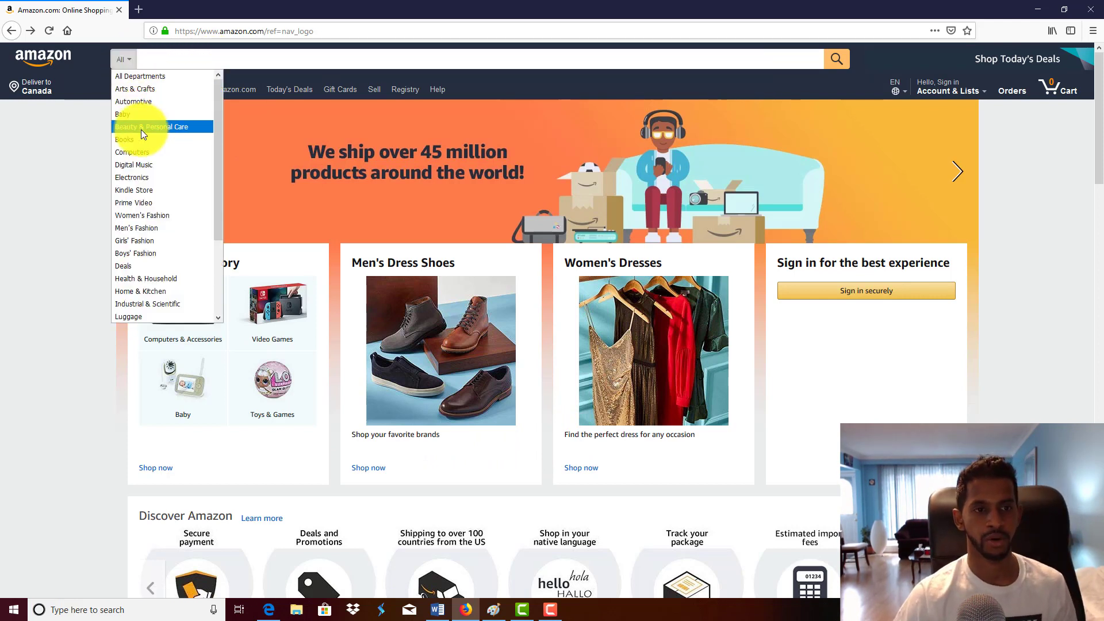
{"action": "mouse_move", "coordinate": [141, 164]}
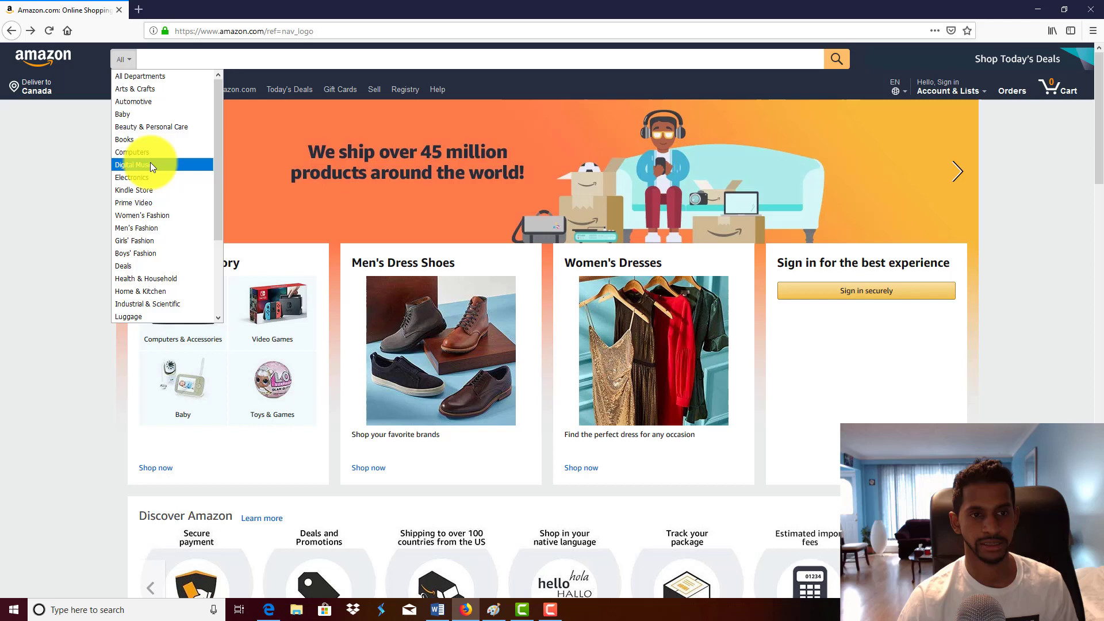
{"action": "mouse_move", "coordinate": [159, 291]}
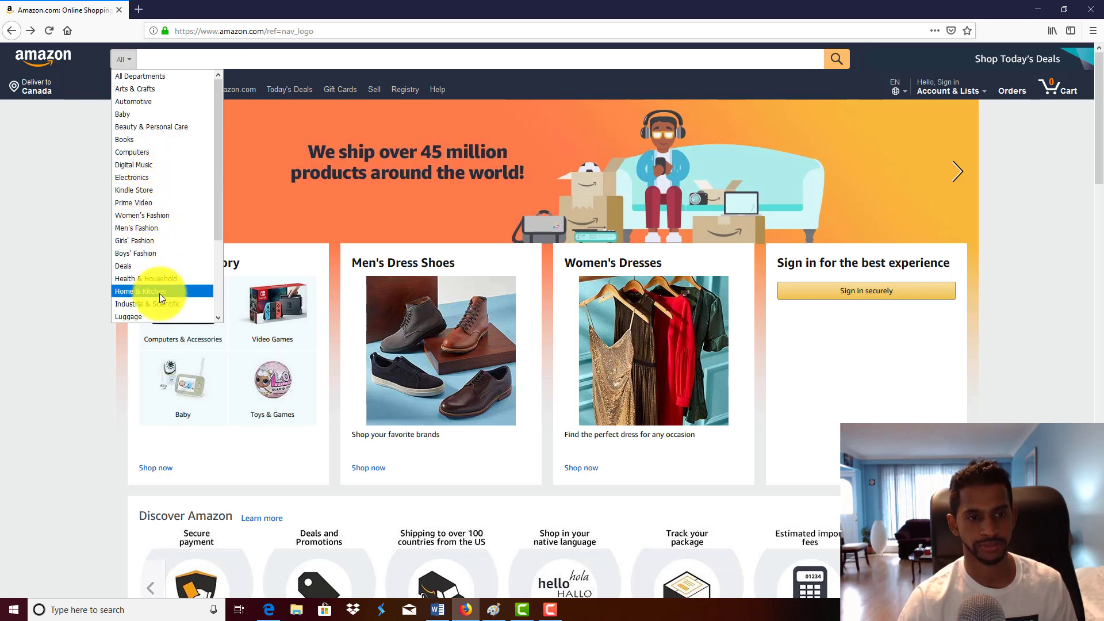
{"action": "left_click", "coordinate": [133, 190]}
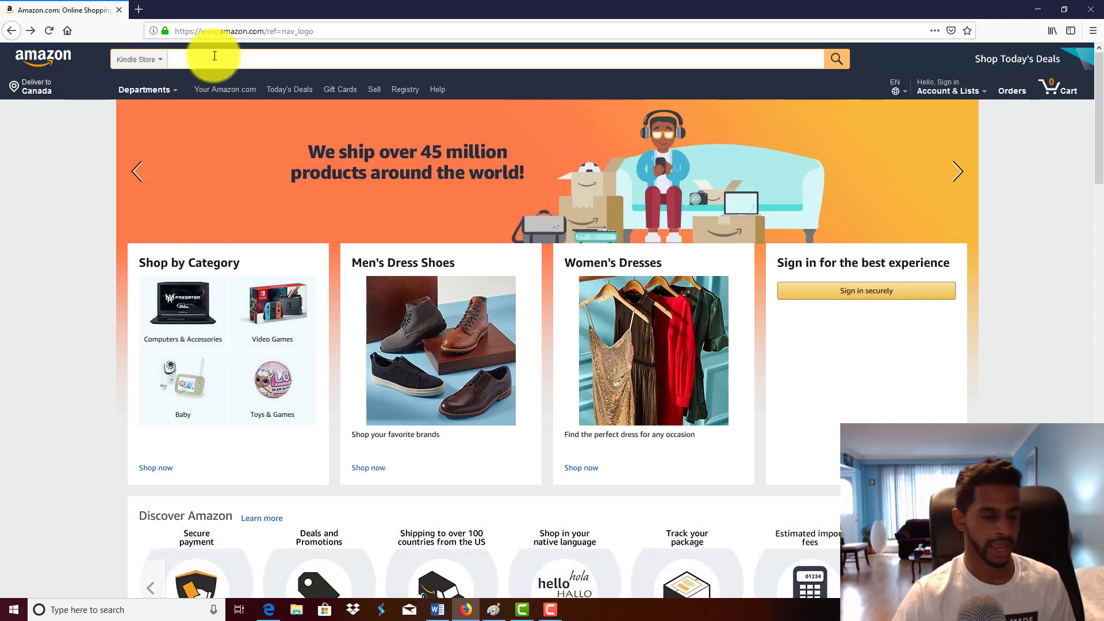
{"action": "type", "text": "ketogenic diet book for beginers"}
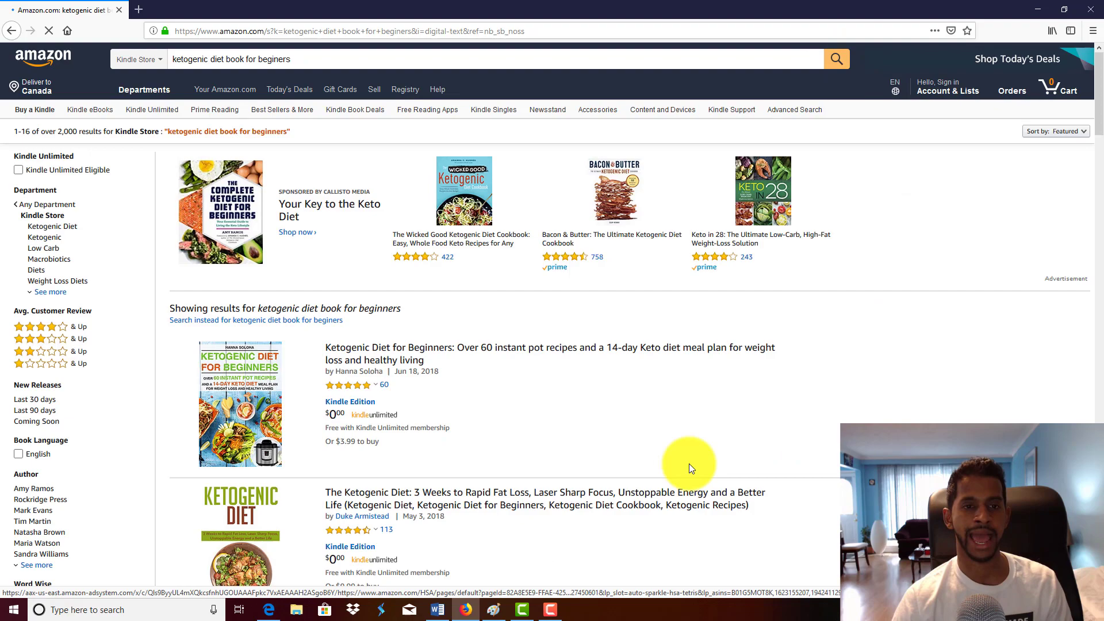
{"action": "mouse_move", "coordinate": [458, 491]}
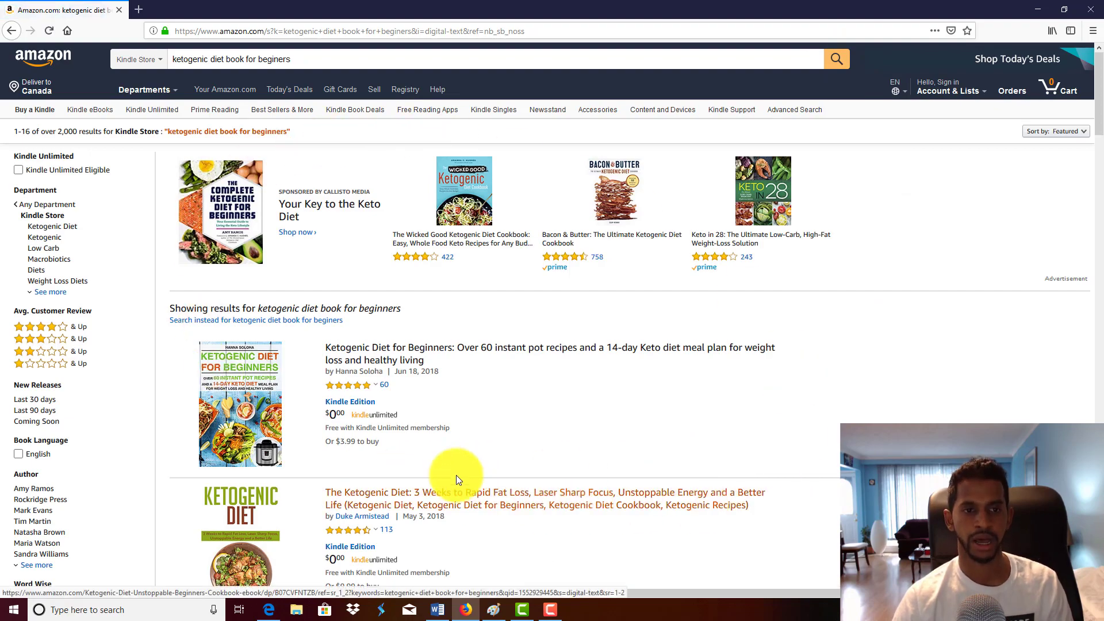
{"action": "scroll", "scroll_direction": "down", "scroll_amount": 3}
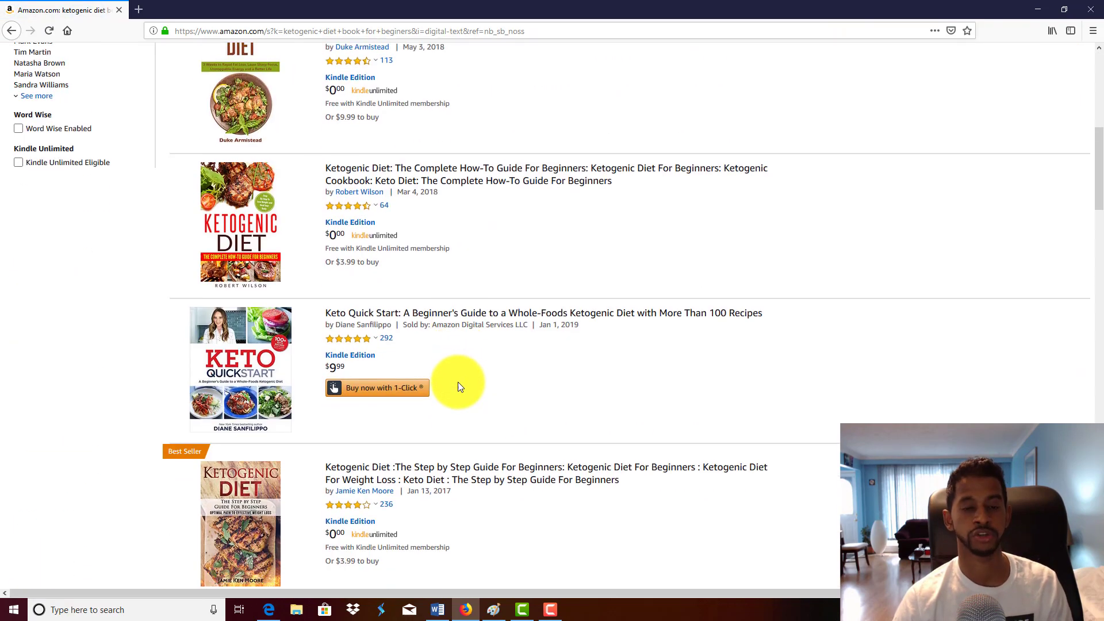
{"action": "scroll", "scroll_direction": "down", "scroll_amount": 3}
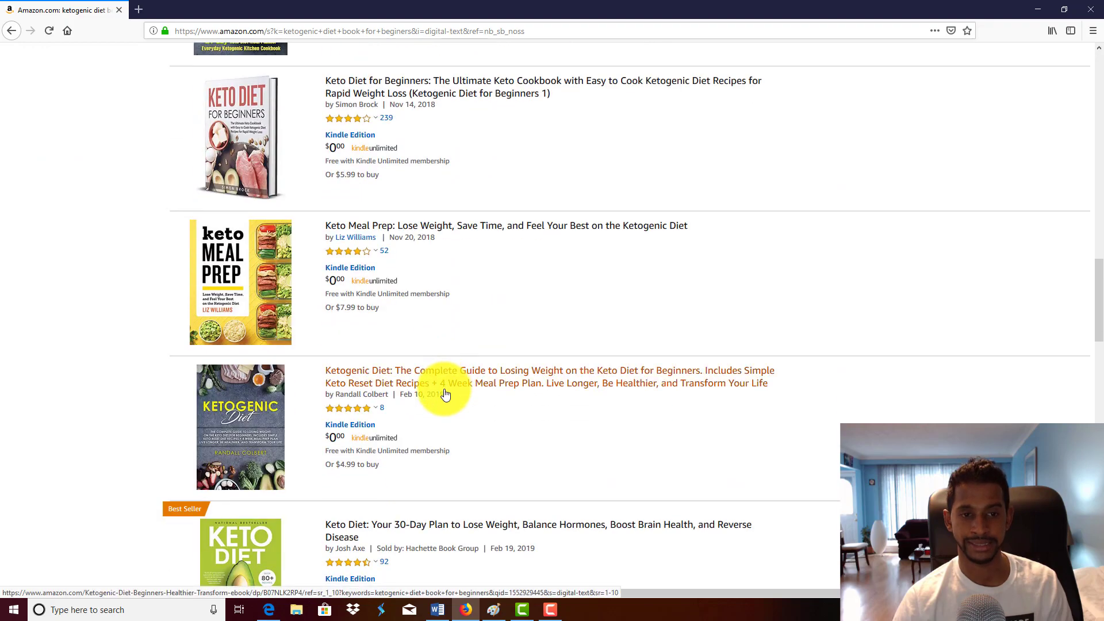
{"action": "scroll", "scroll_direction": "down", "scroll_amount": 3}
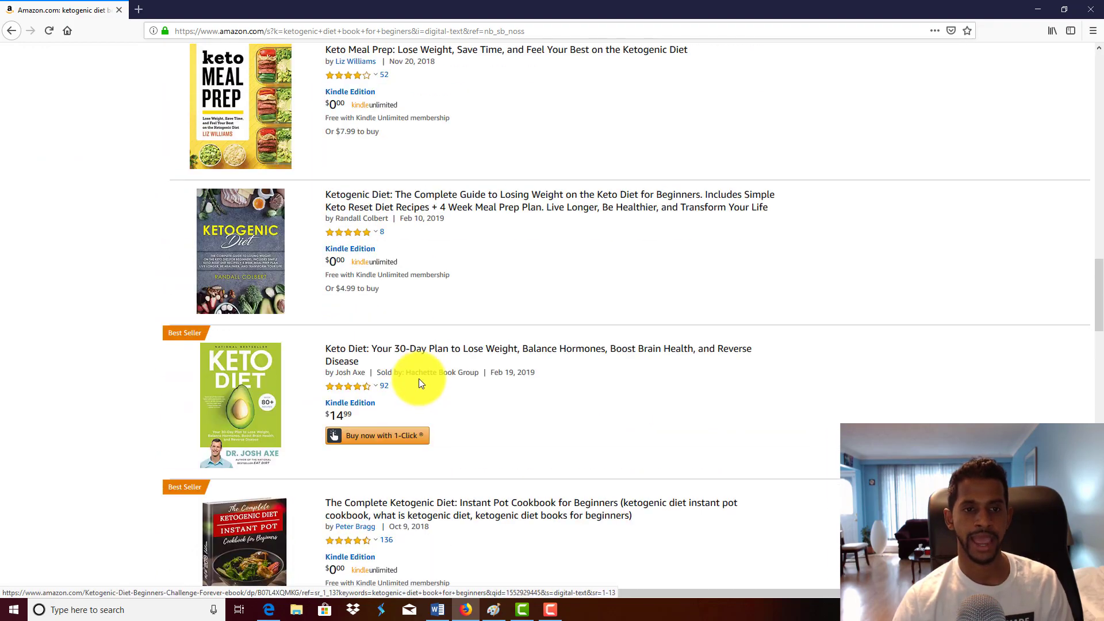
{"action": "scroll", "scroll_direction": "down", "scroll_amount": 3}
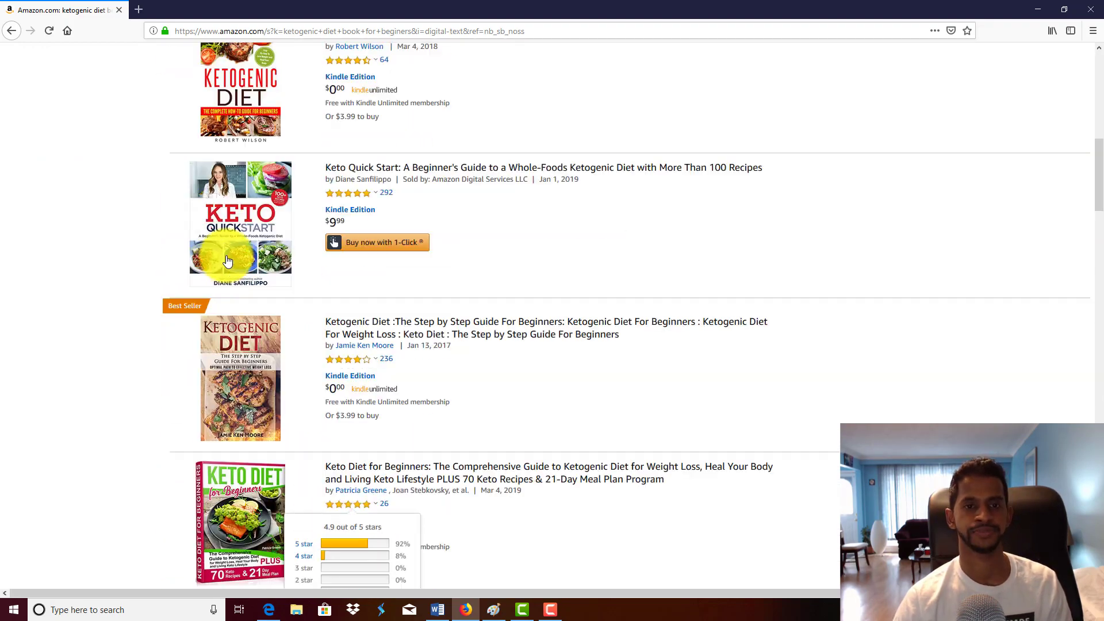
{"action": "scroll", "scroll_direction": "up", "scroll_amount": 3}
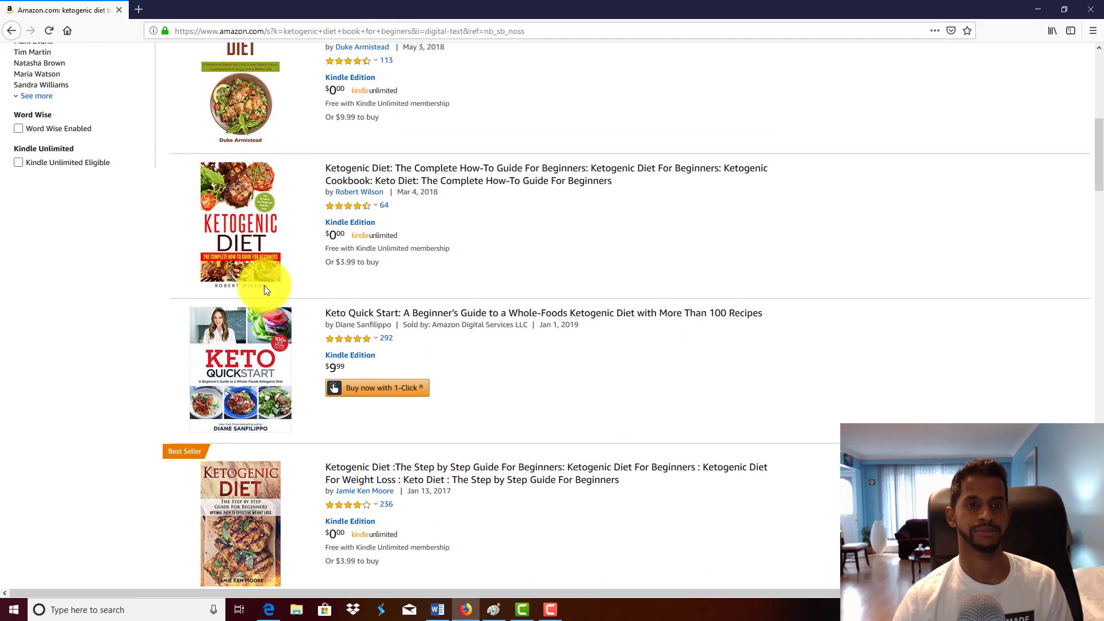
{"action": "scroll", "scroll_direction": "up", "scroll_amount": 3}
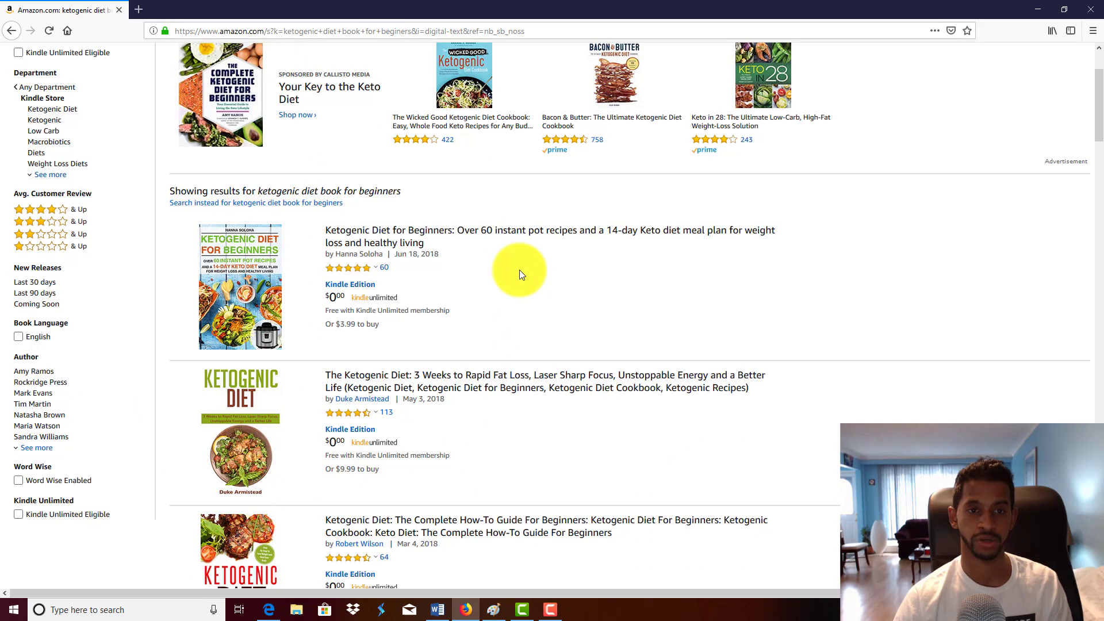
{"action": "scroll", "scroll_direction": "up", "scroll_amount": 3}
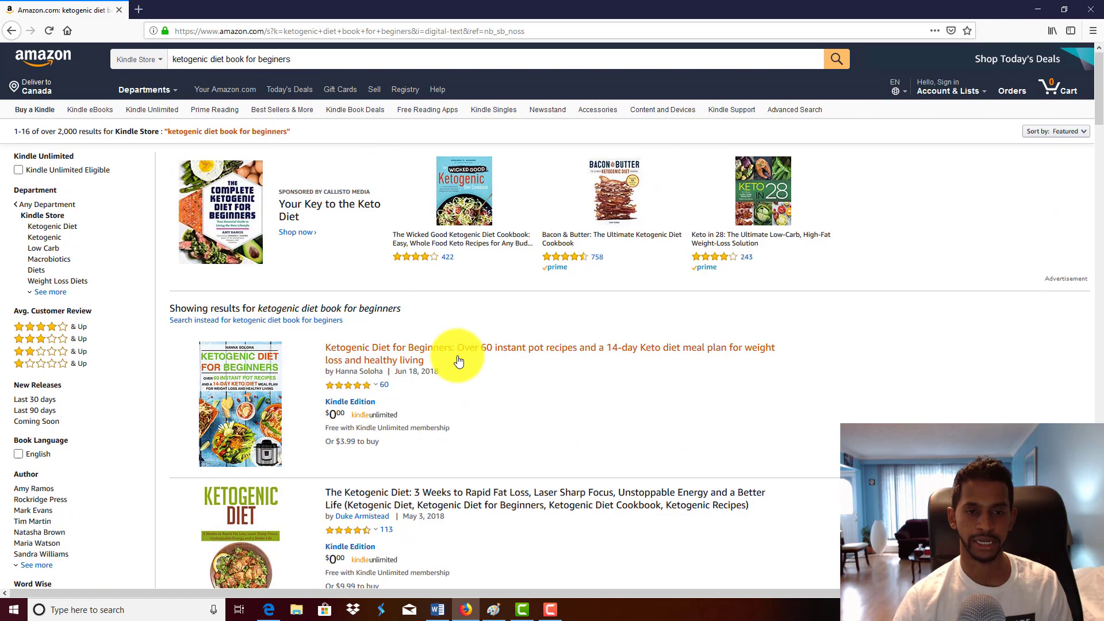
{"action": "scroll", "scroll_direction": "down", "scroll_amount": 3}
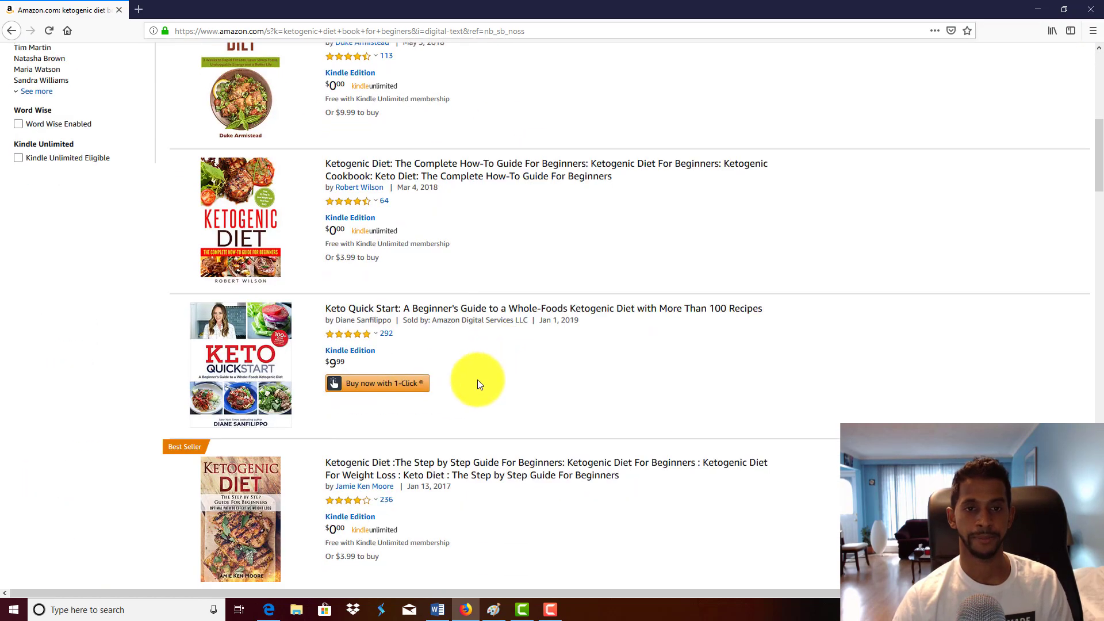
{"action": "scroll", "scroll_direction": "down", "scroll_amount": 3}
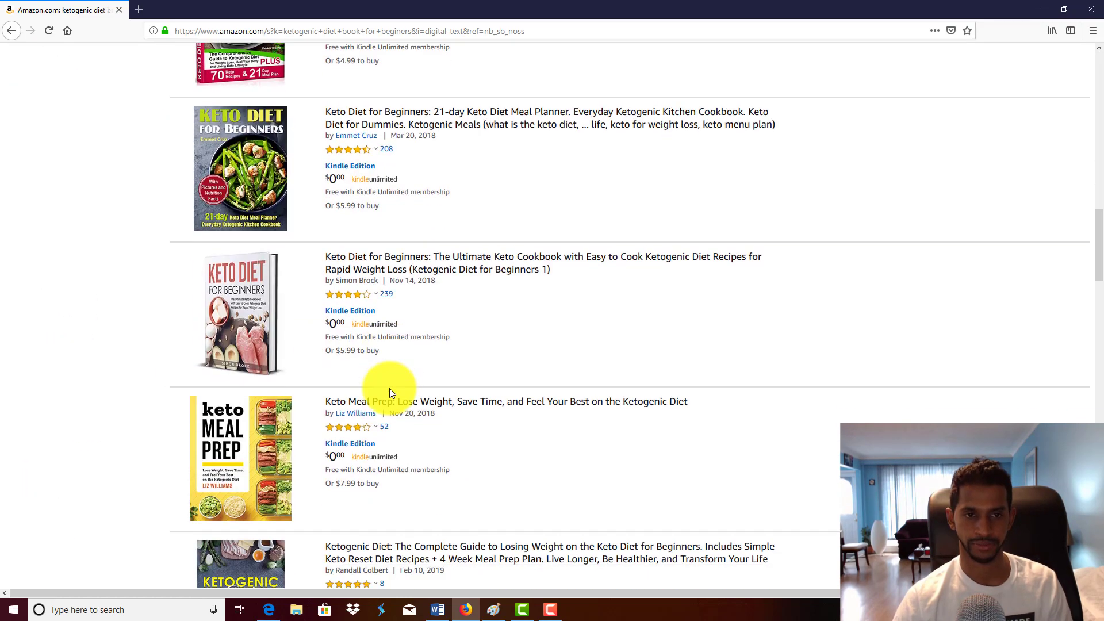
{"action": "scroll", "scroll_direction": "up", "scroll_amount": 3}
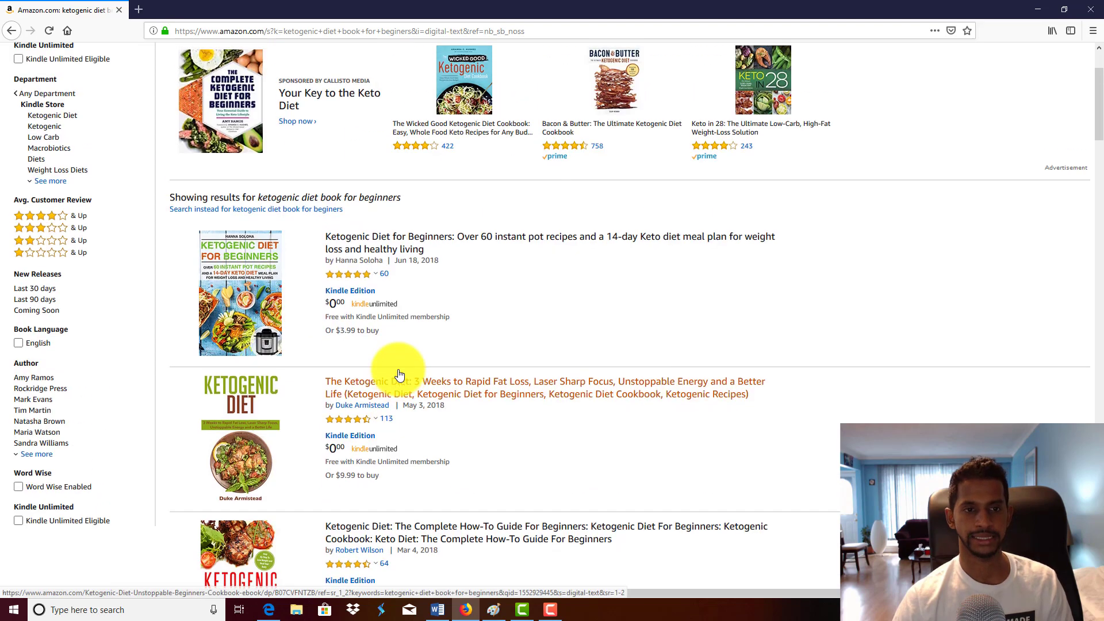
{"action": "scroll", "scroll_direction": "up", "scroll_amount": 3}
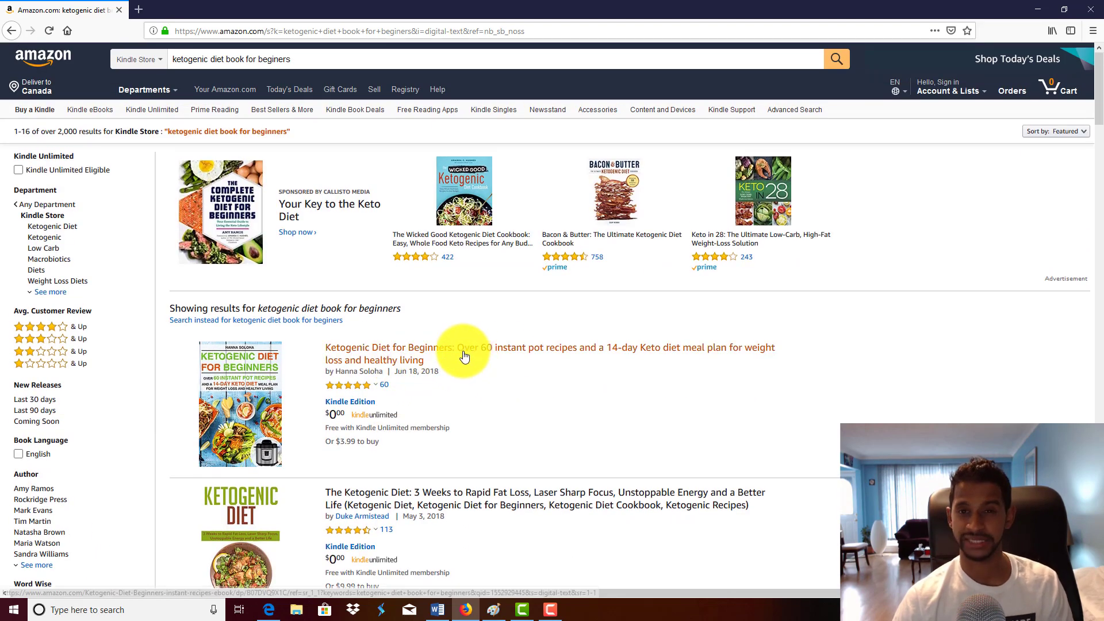
{"action": "mouse_move", "coordinate": [559, 351]}
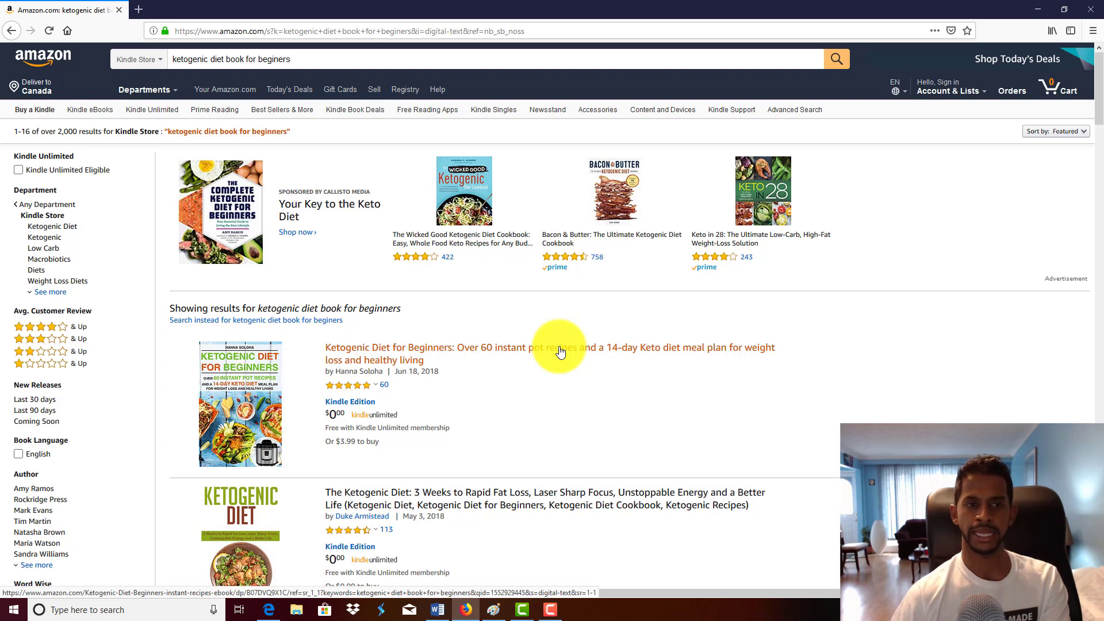
{"action": "mouse_move", "coordinate": [342, 272]}
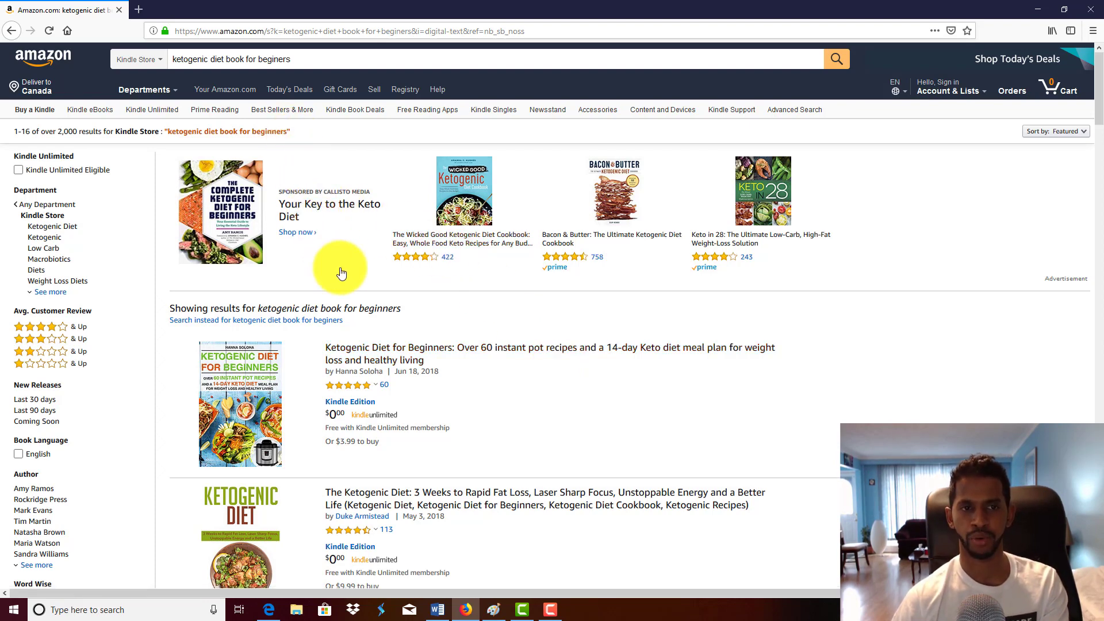
{"action": "scroll", "scroll_direction": "down", "scroll_amount": 3}
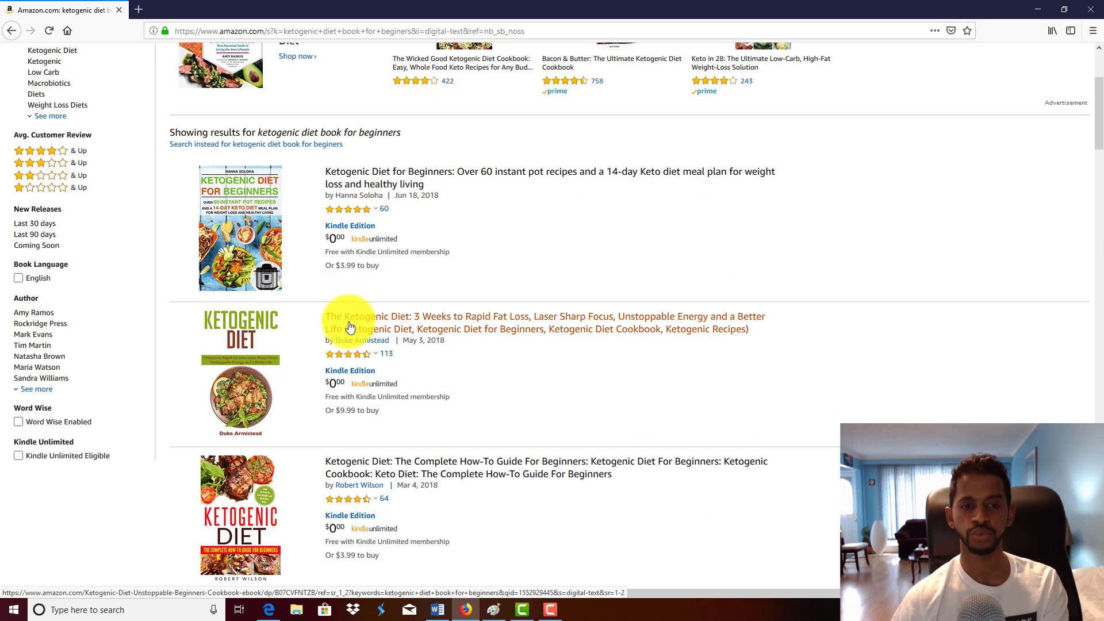
{"action": "scroll", "scroll_direction": "up", "scroll_amount": 3}
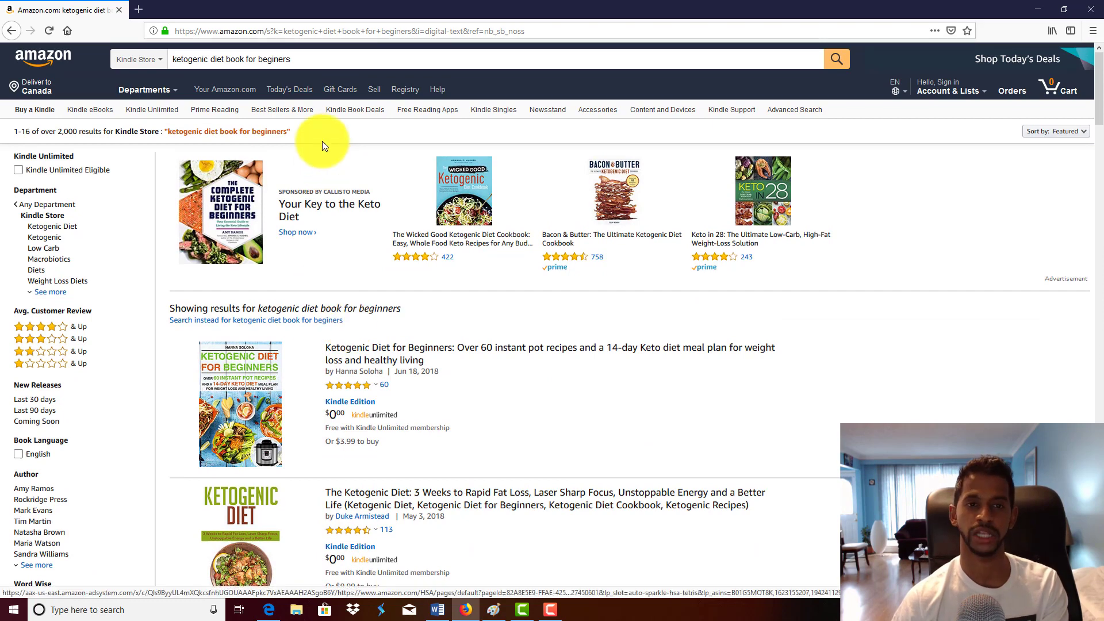
{"action": "mouse_move", "coordinate": [345, 193]}
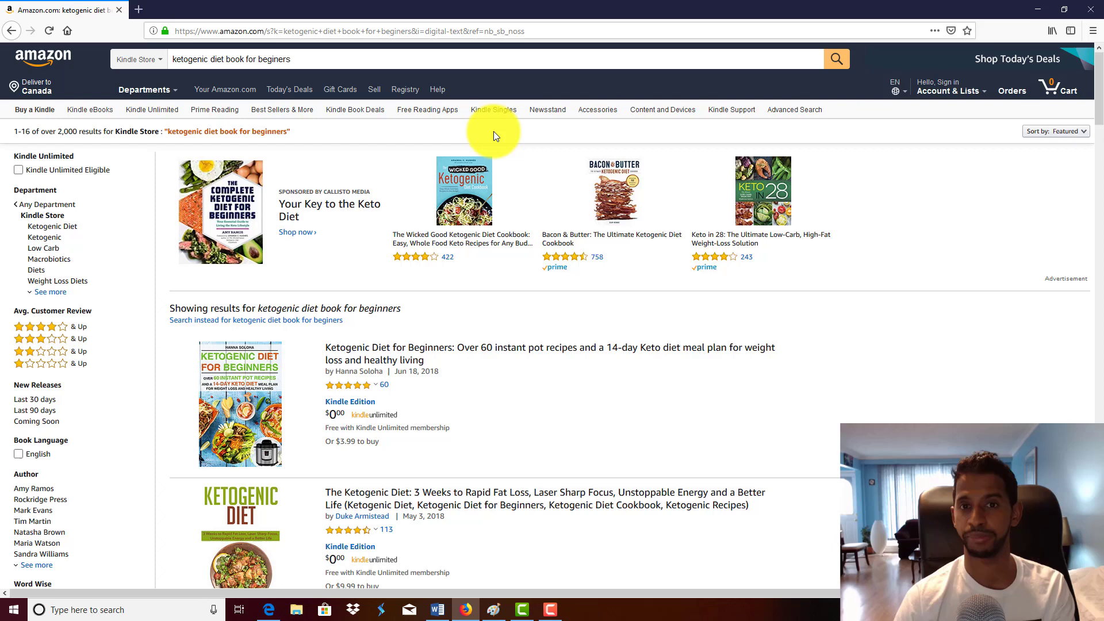
{"action": "mouse_move", "coordinate": [504, 157]}
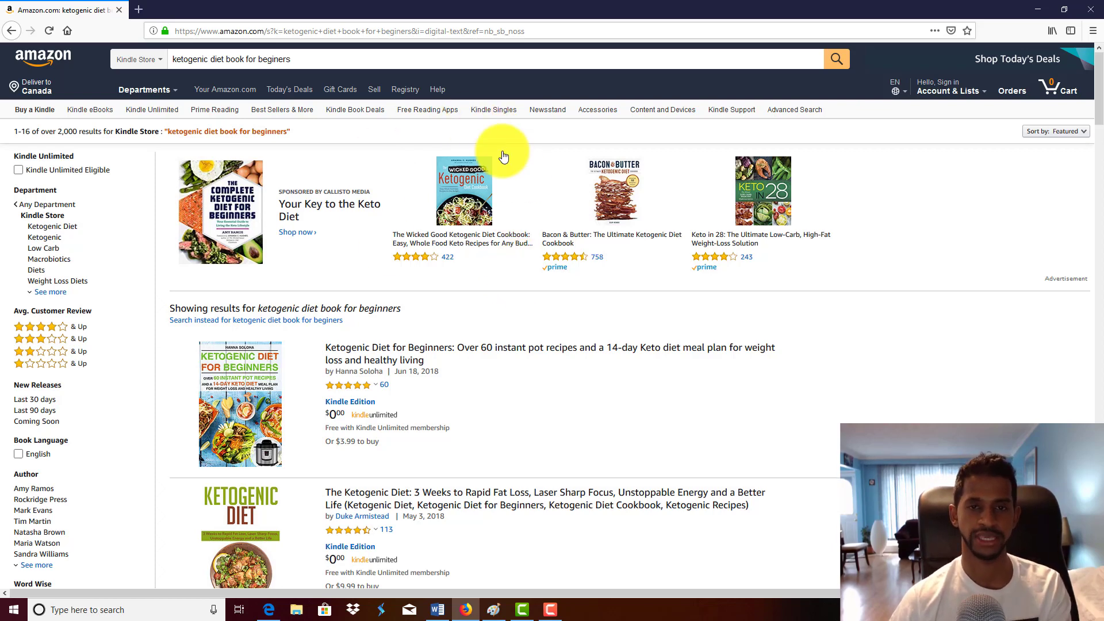
{"action": "mouse_move", "coordinate": [597, 109]}
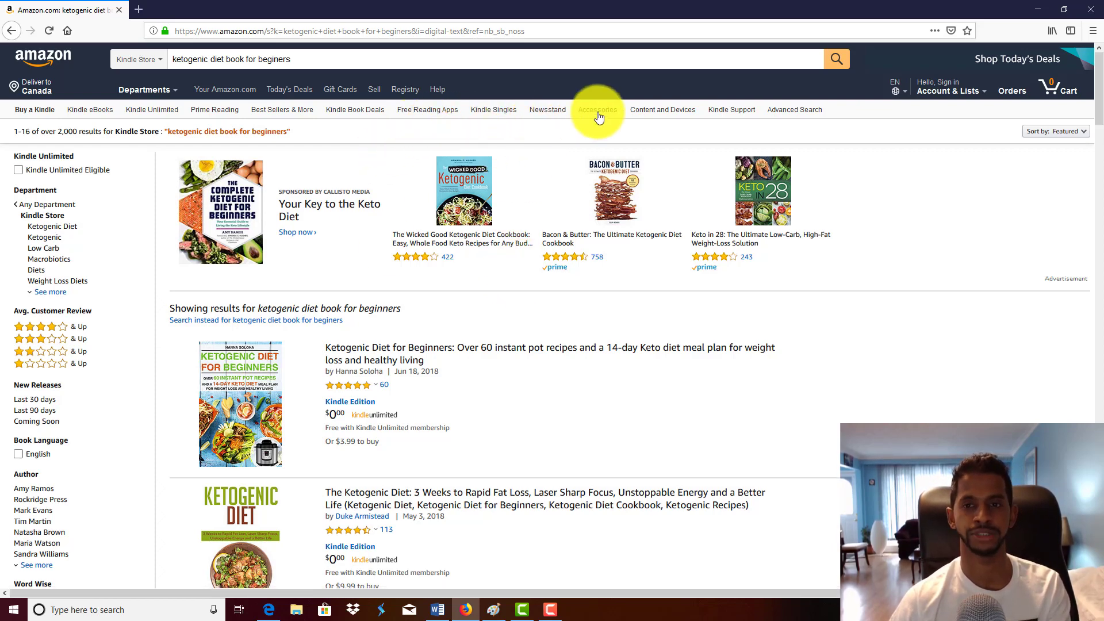
{"action": "mouse_move", "coordinate": [492, 112]}
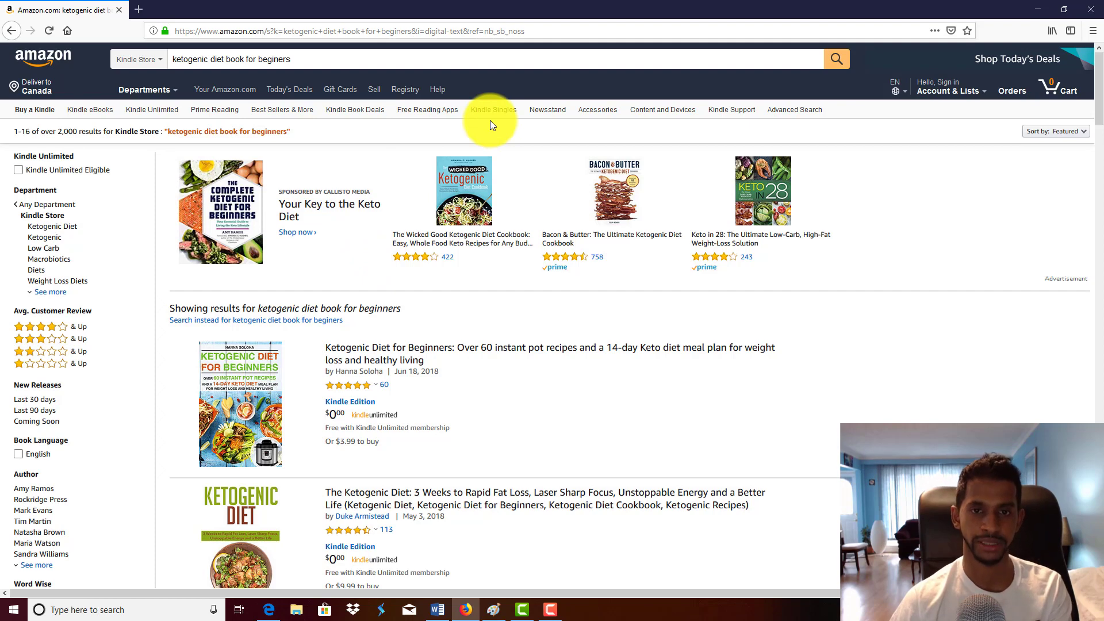
{"action": "mouse_move", "coordinate": [533, 159]}
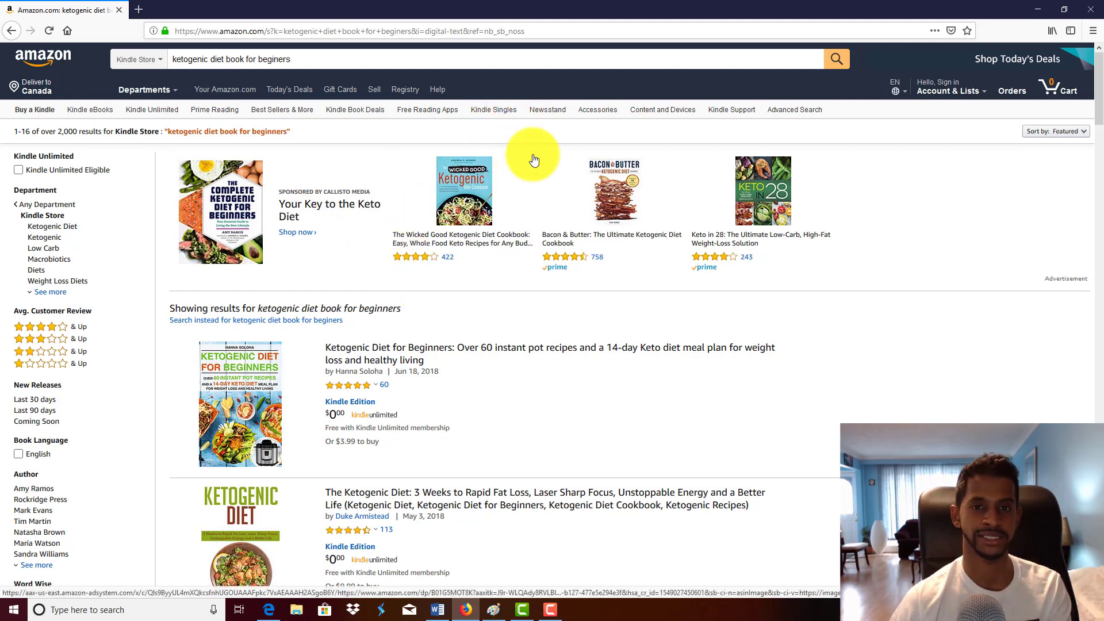
{"action": "mouse_move", "coordinate": [808, 151]}
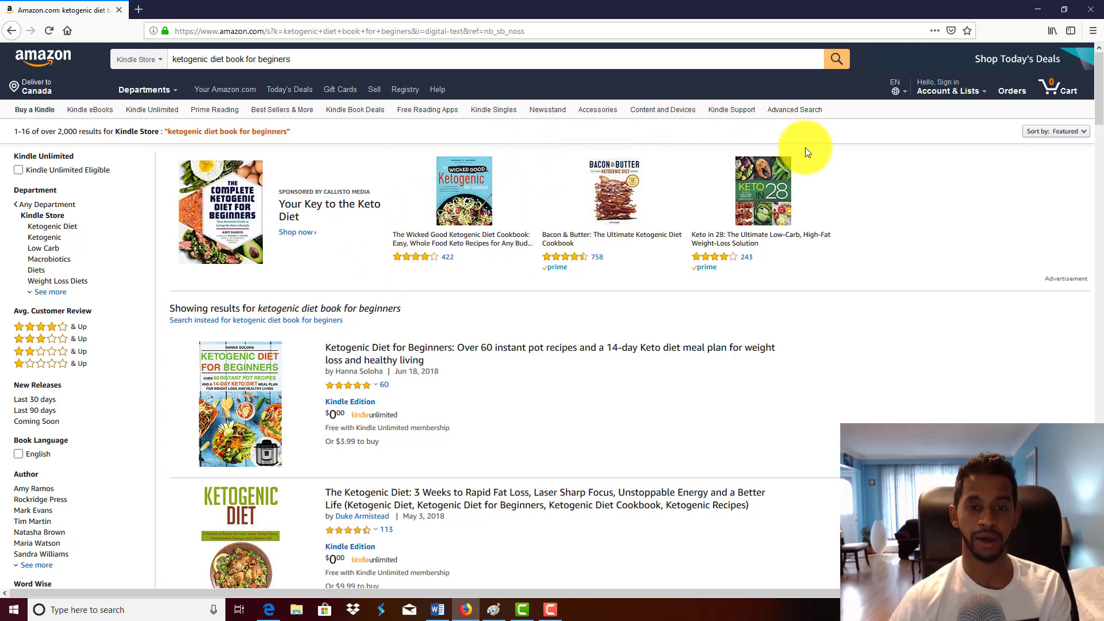
{"action": "mouse_move", "coordinate": [605, 347]}
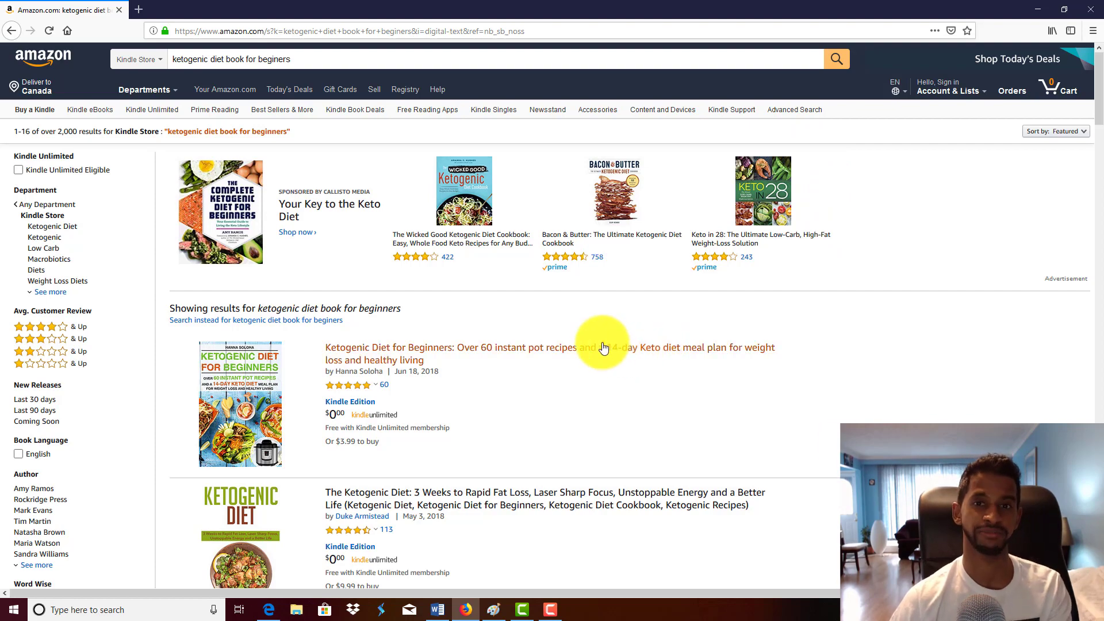
Step: Scroll the keto Kindle results, then return to the Paint business diagram
{"action": "scroll", "scroll_direction": "down", "scroll_amount": 3}
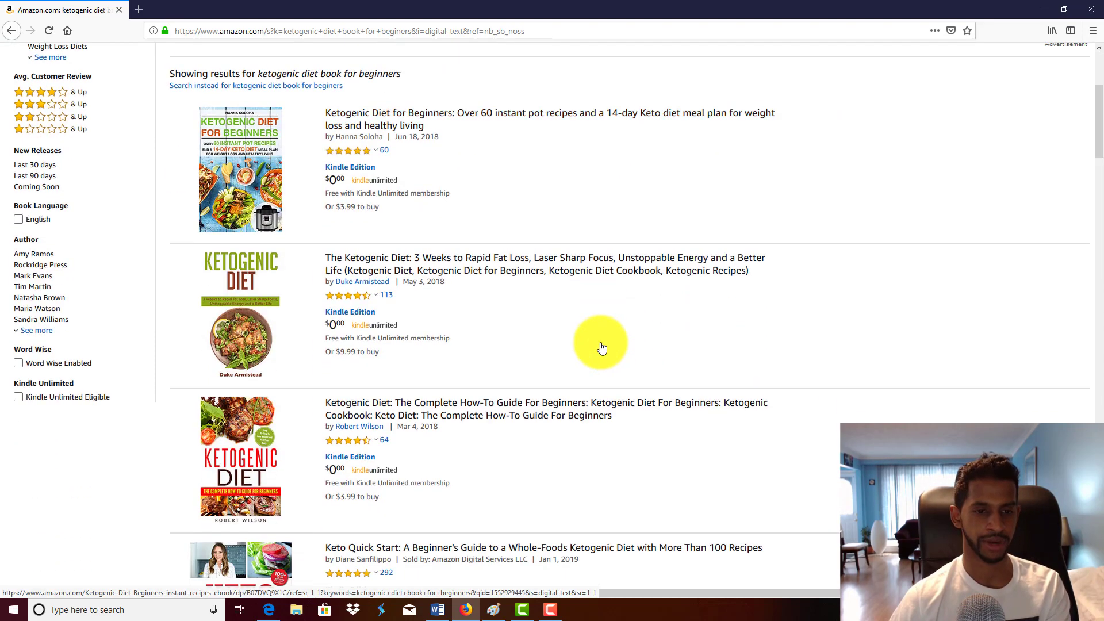
{"action": "scroll", "scroll_direction": "up", "scroll_amount": 3}
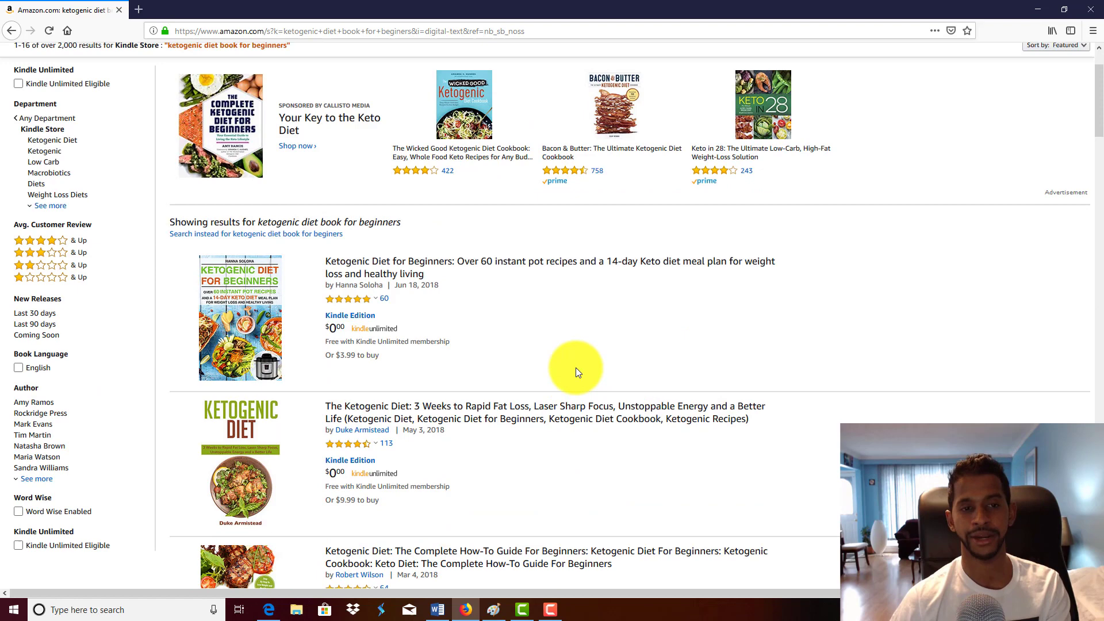
{"action": "scroll", "scroll_direction": "up", "scroll_amount": 3}
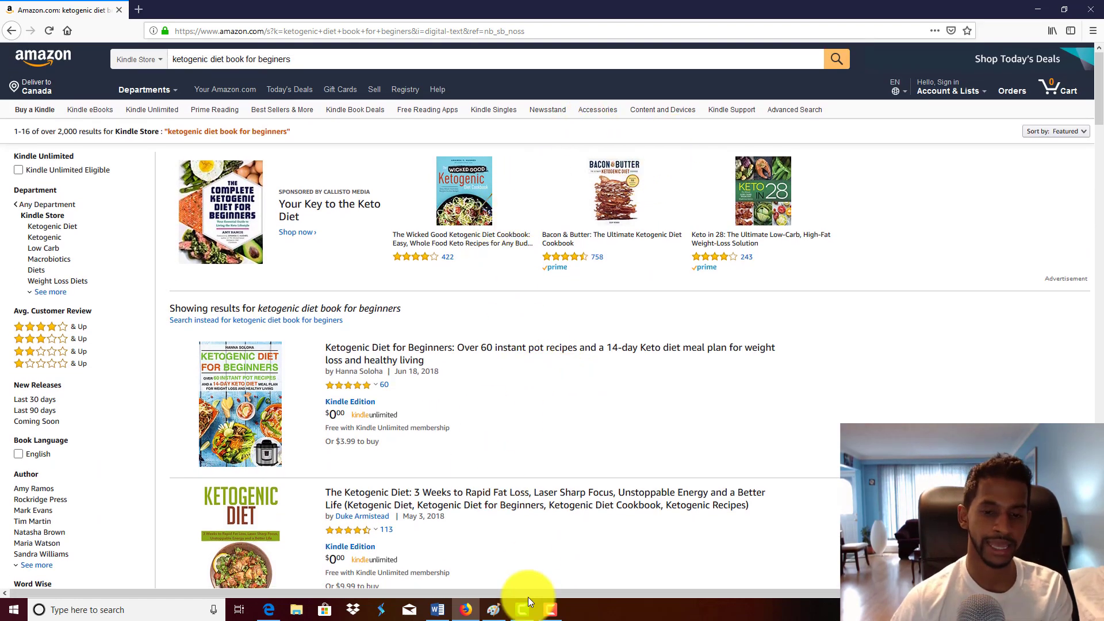
{"action": "left_click", "coordinate": [493, 609]}
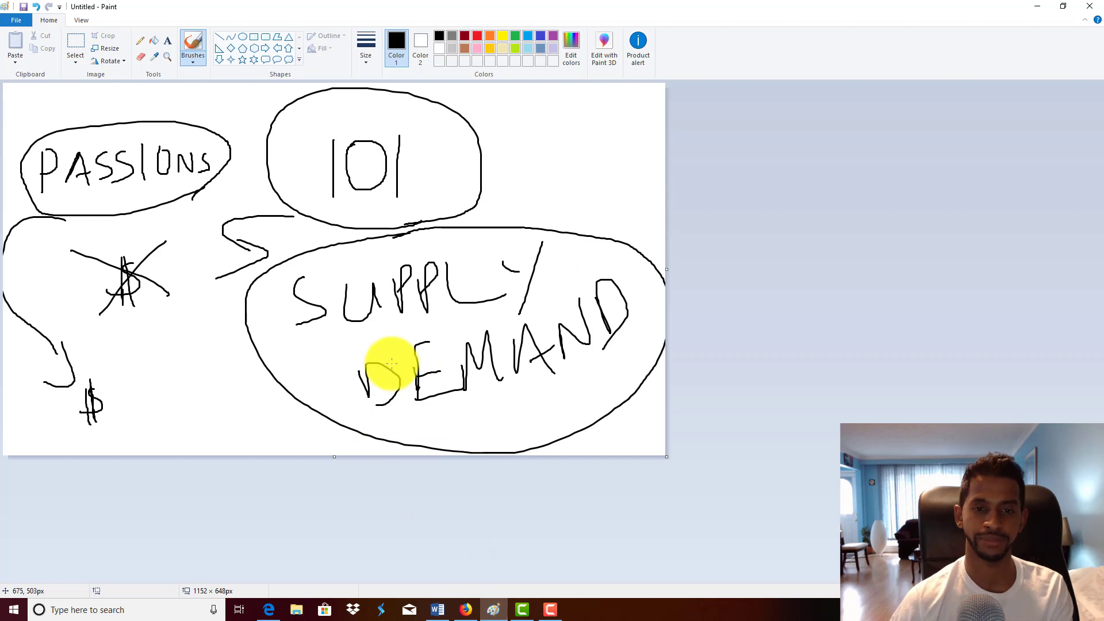
{"action": "mouse_move", "coordinate": [393, 358]}
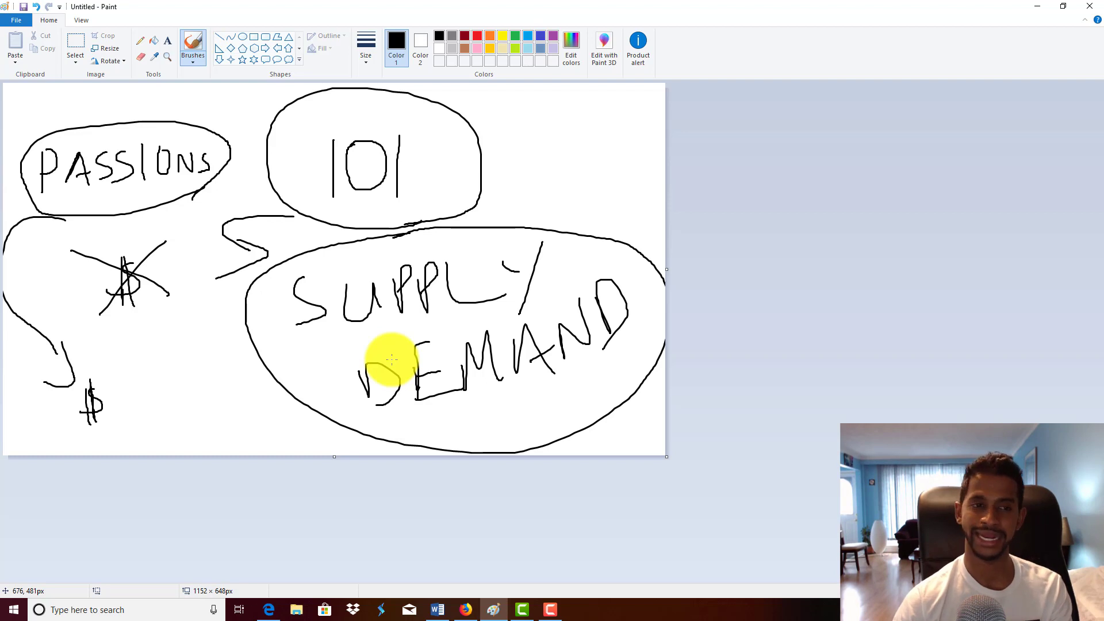
{"action": "mouse_move", "coordinate": [176, 331]}
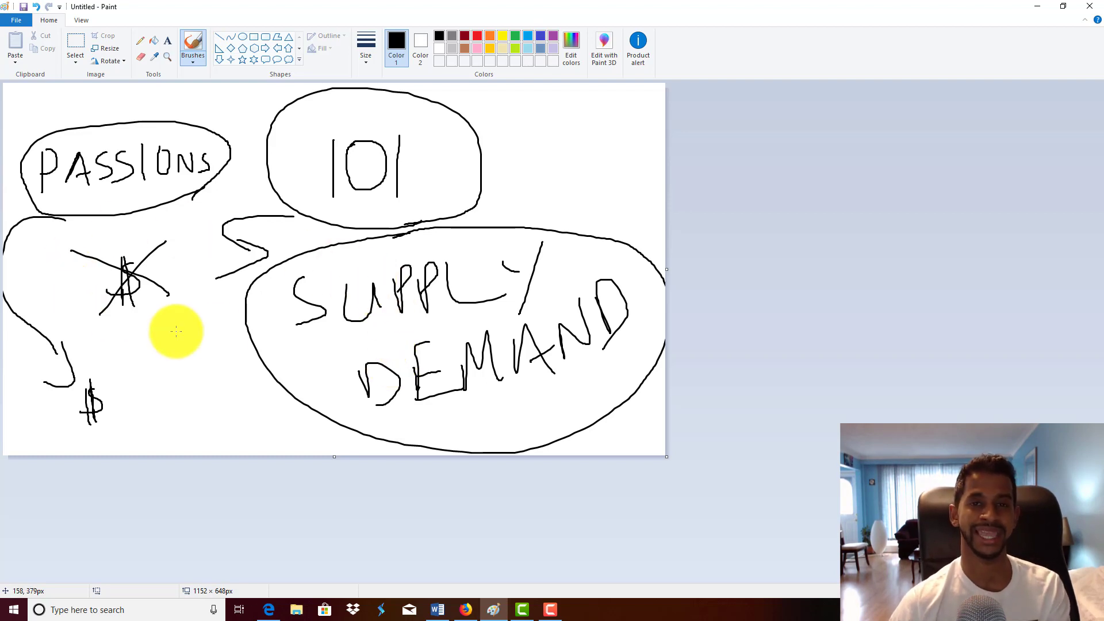